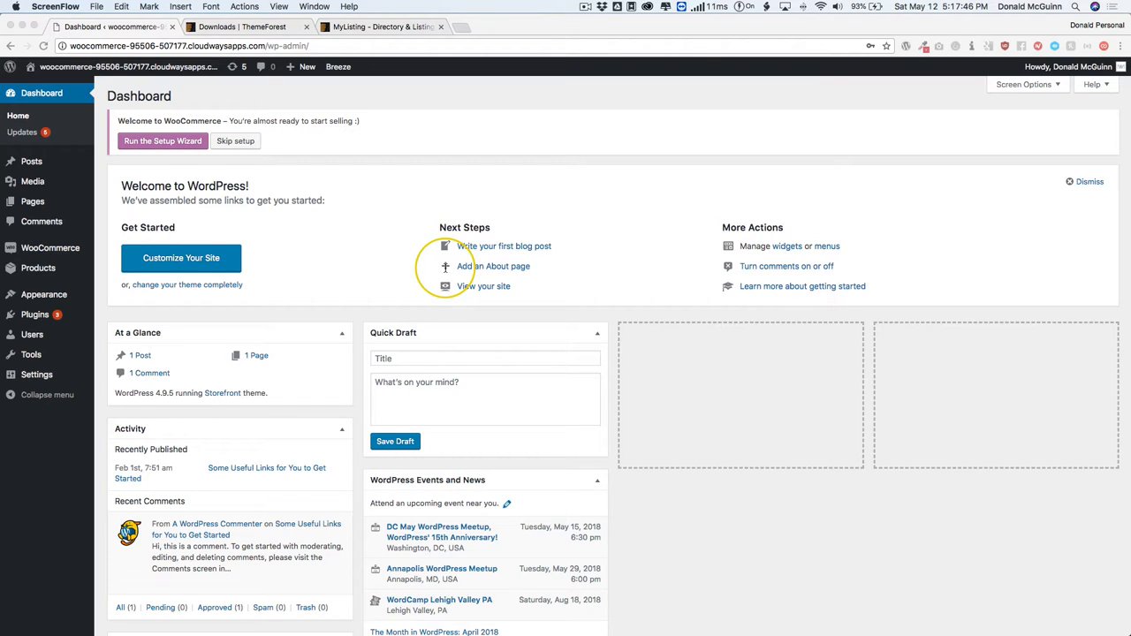
mouse_move(478, 92)
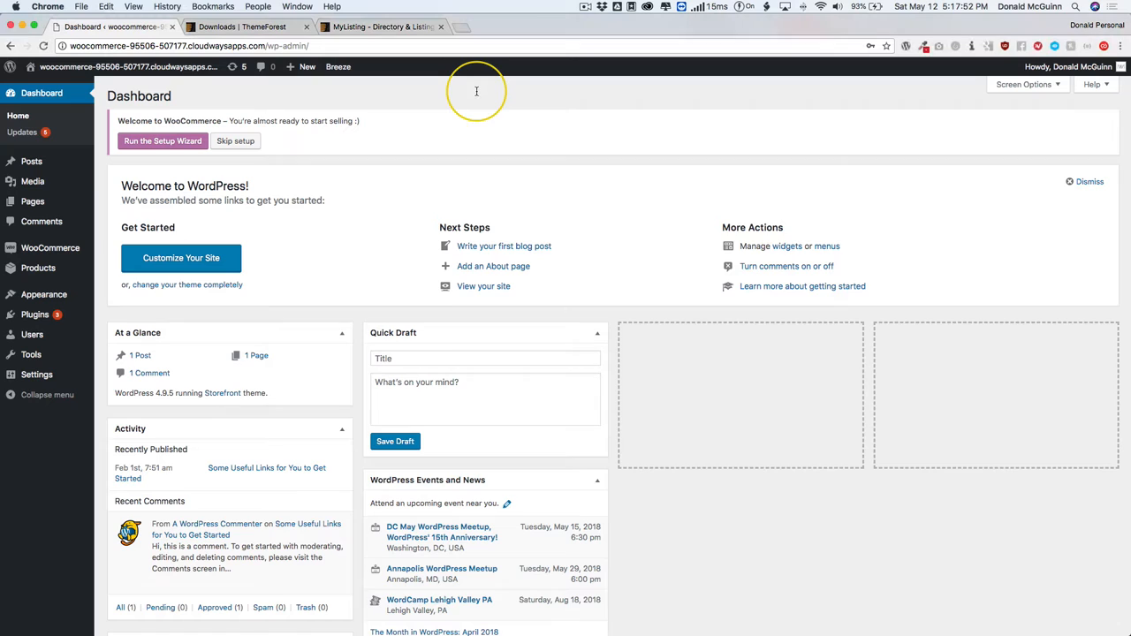
mouse_move(475, 95)
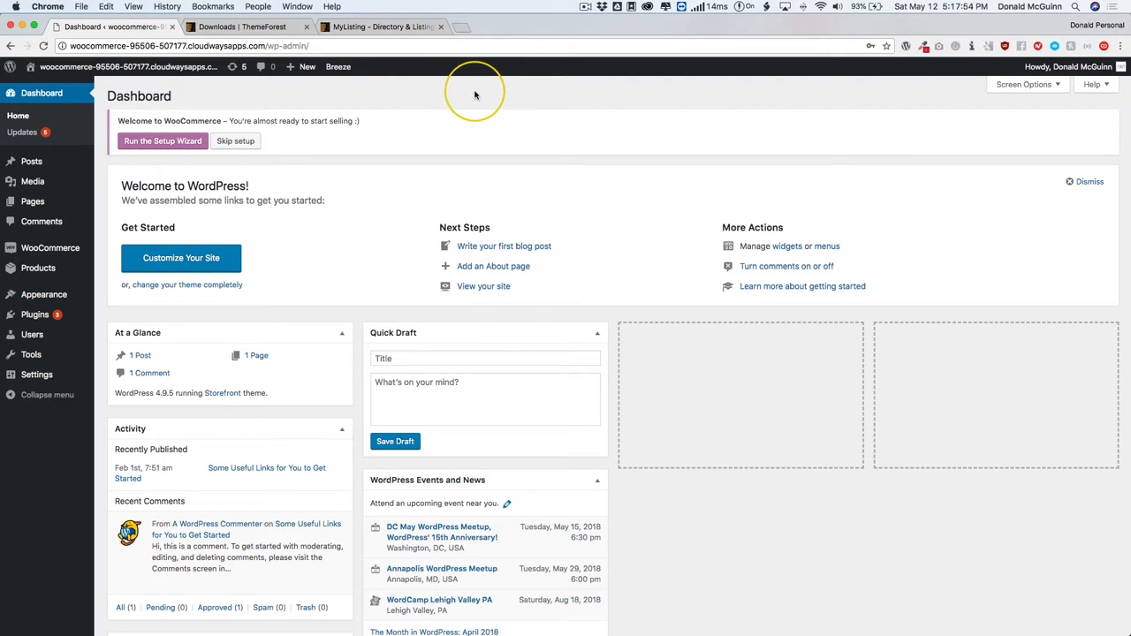
mouse_move(44, 293)
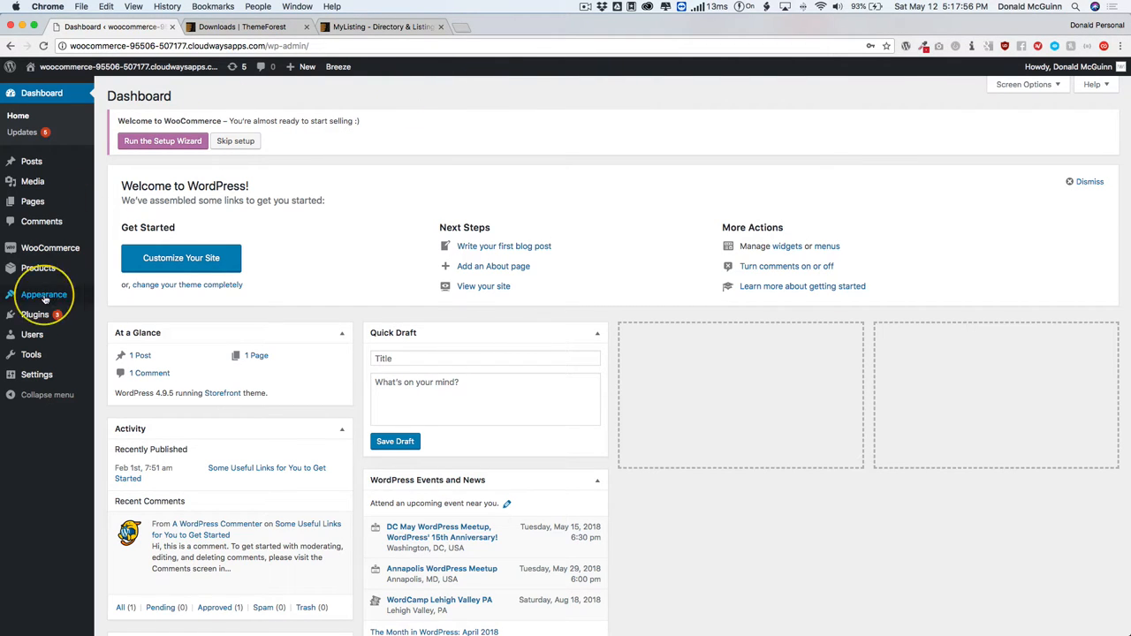
- Deactivate the Breeze caching plugin from the Plugins list and return to the dashboard
left_click(36, 295)
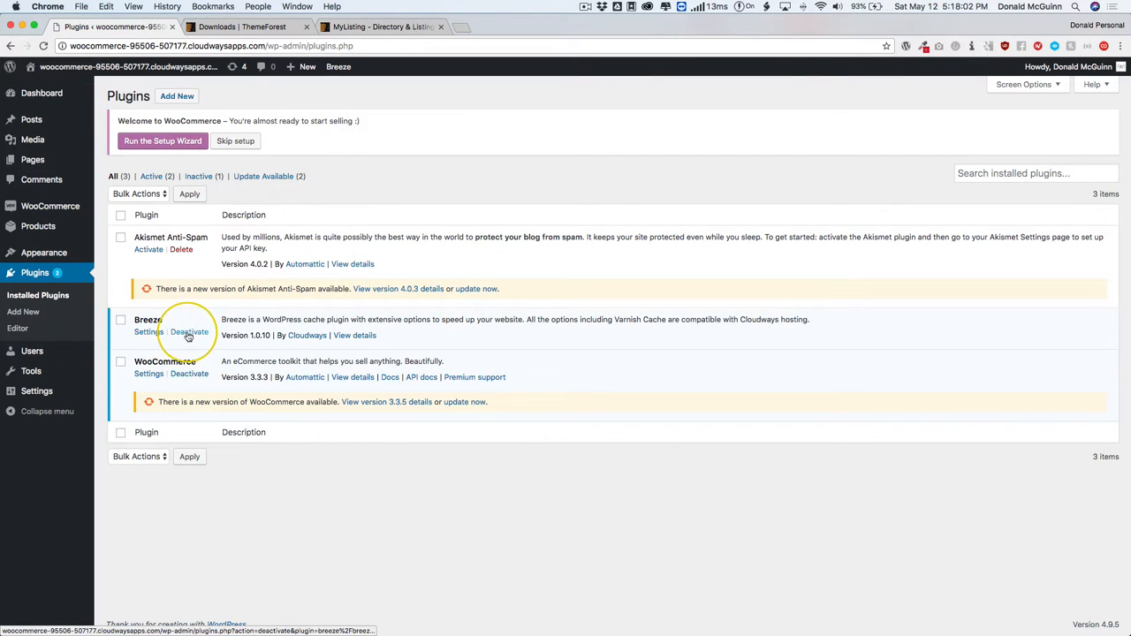
left_click(189, 333)
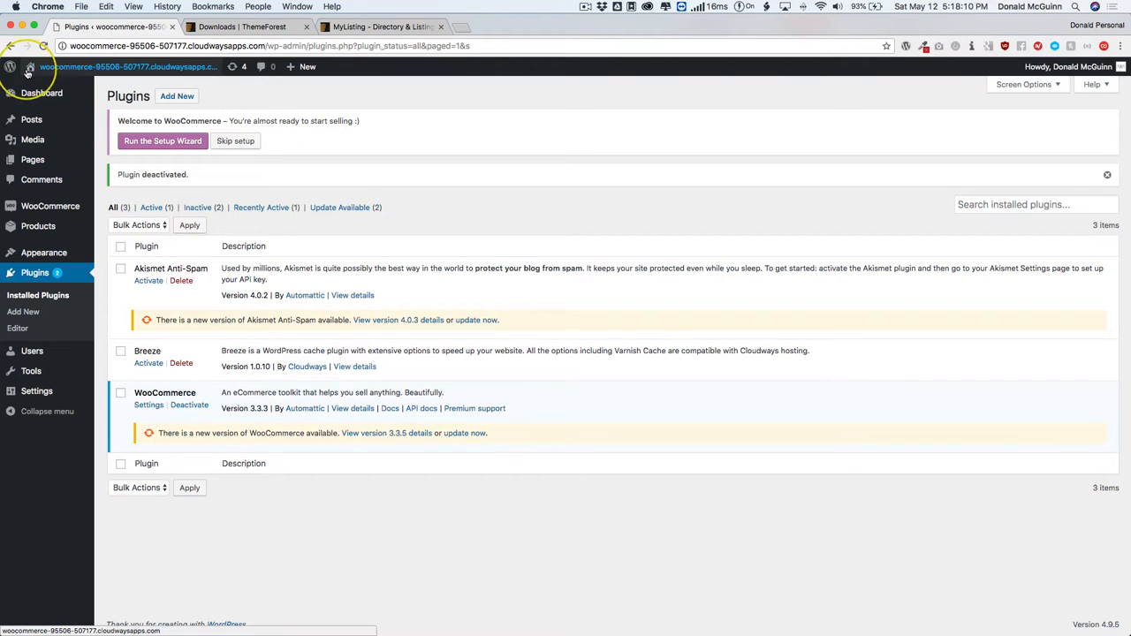
left_click(40, 92)
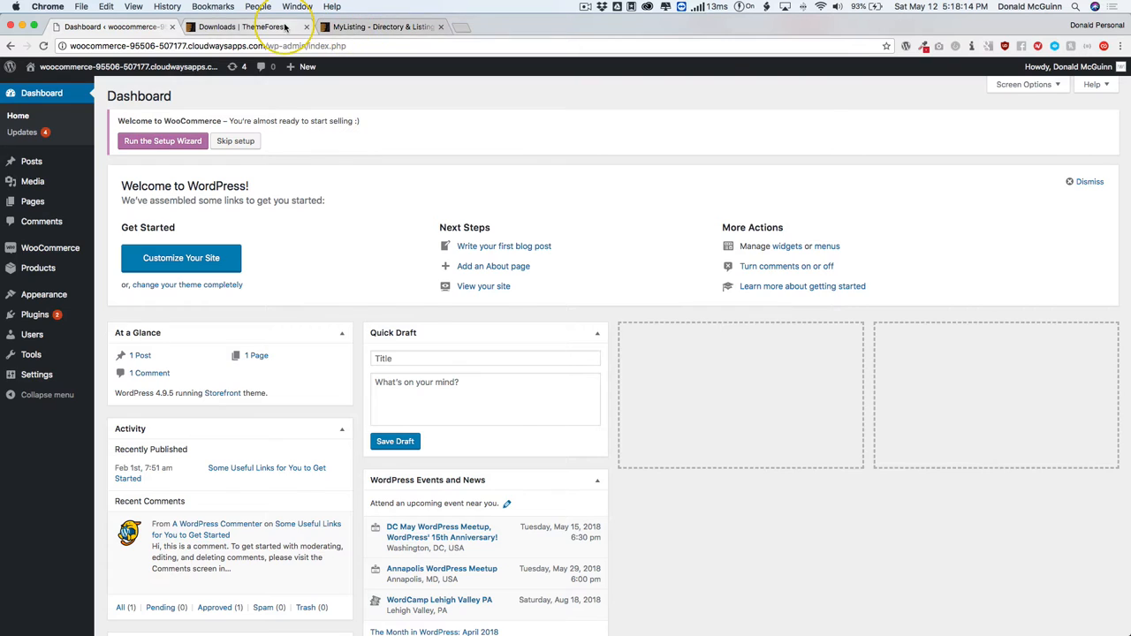
- Start downloading MyListing's 'All files & documentation' package from ThemeForest Downloads
left_click(247, 27)
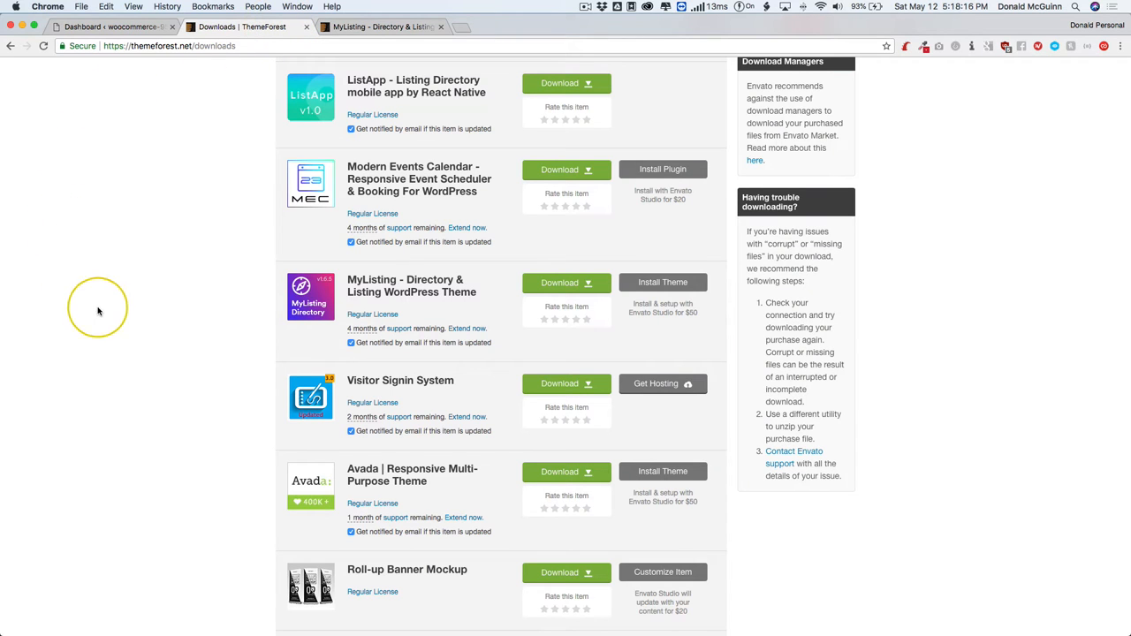
mouse_move(484, 263)
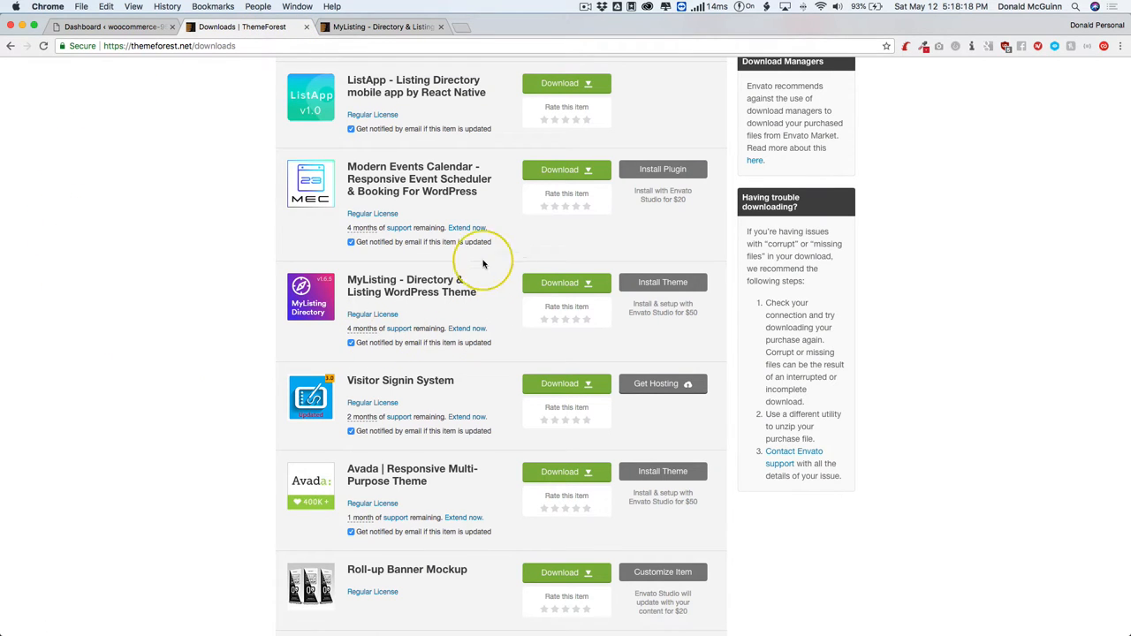
mouse_move(562, 304)
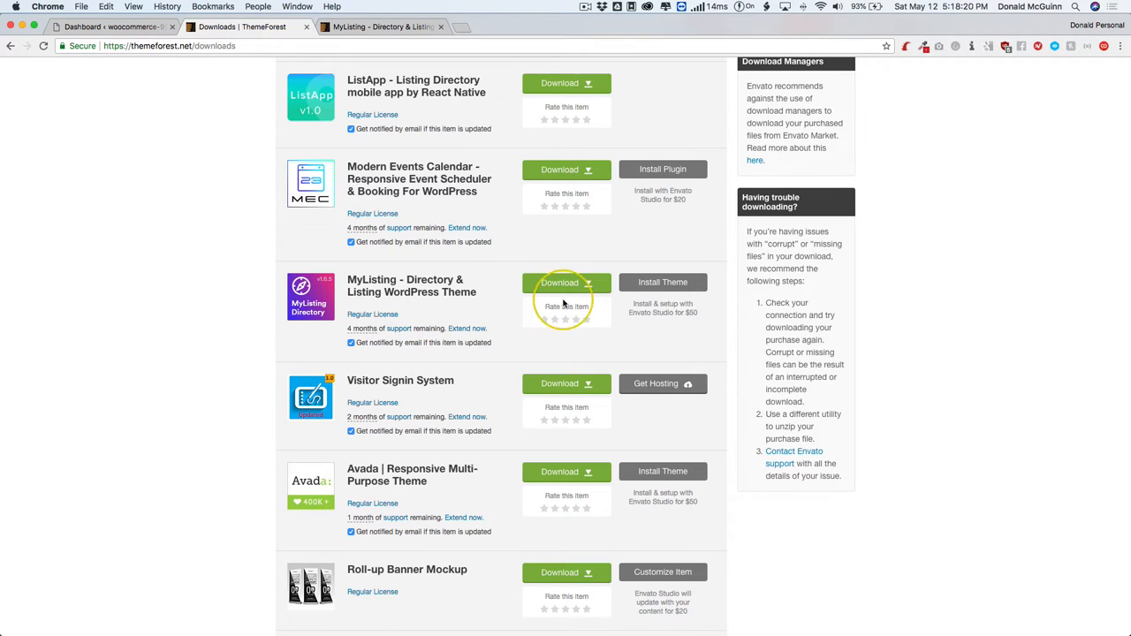
left_click(566, 283)
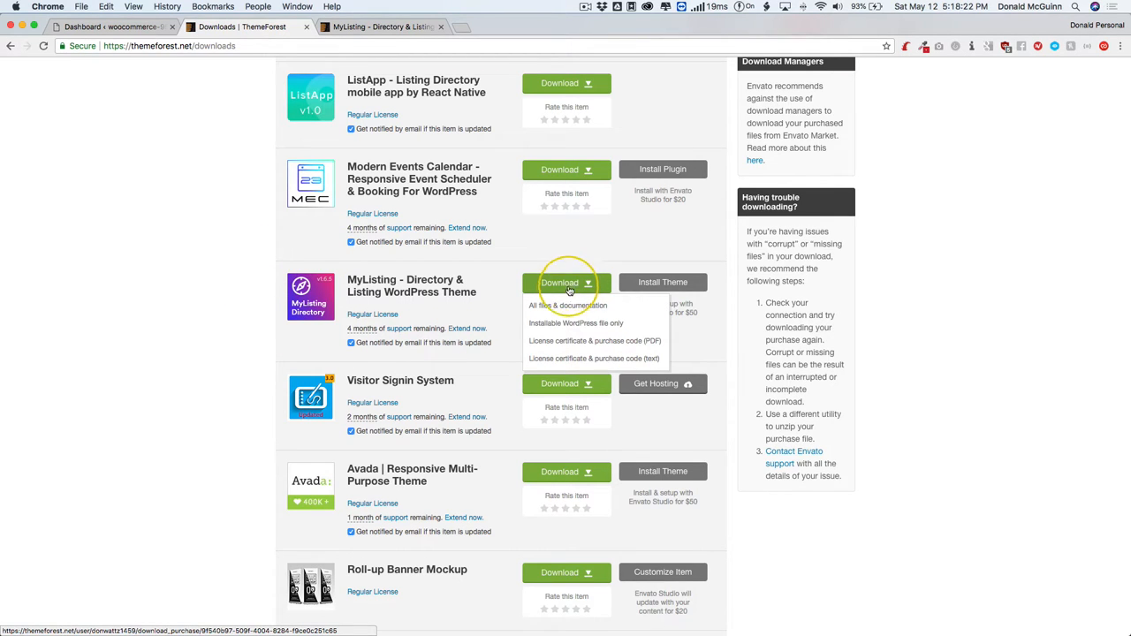
mouse_move(556, 307)
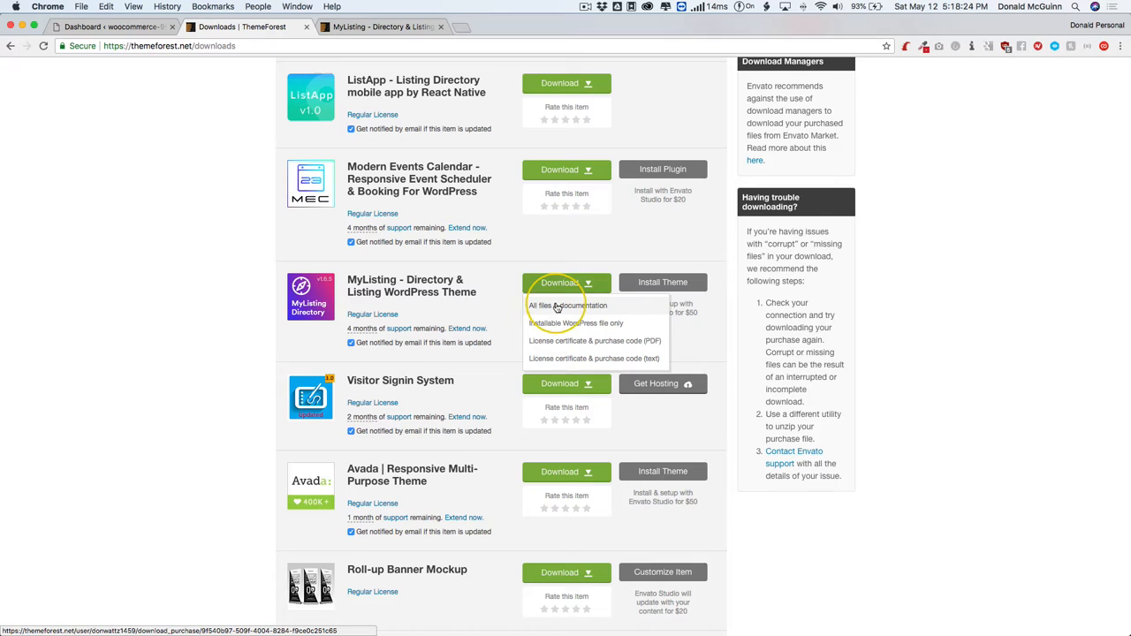
left_click(567, 304)
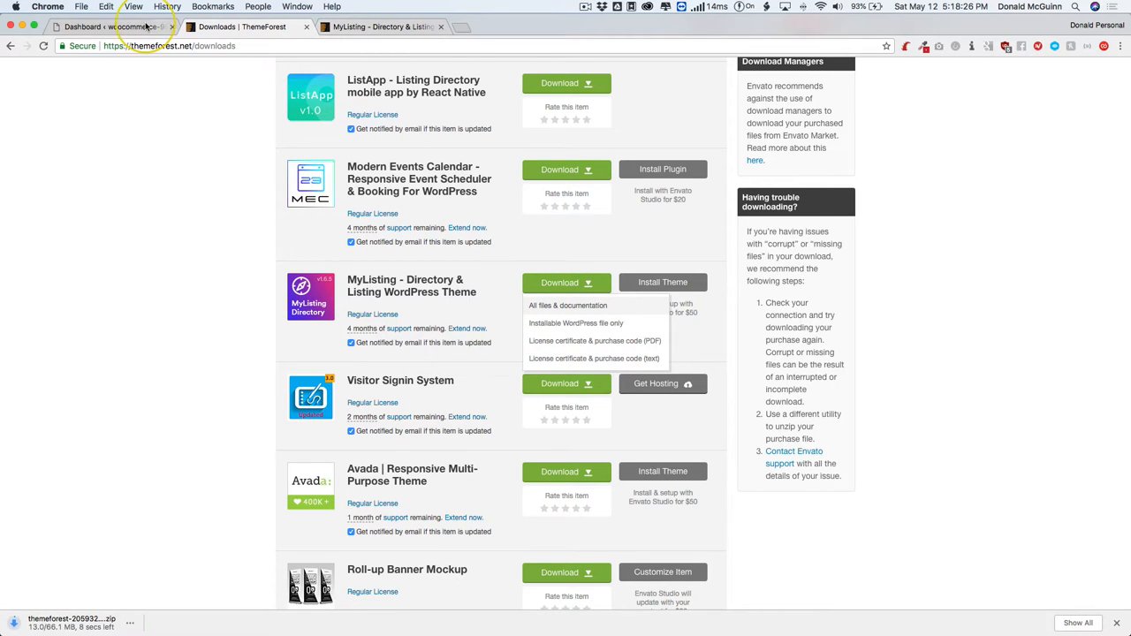
- Go to Appearance > Themes in WordPress and reach the Add Themes page
left_click(109, 27)
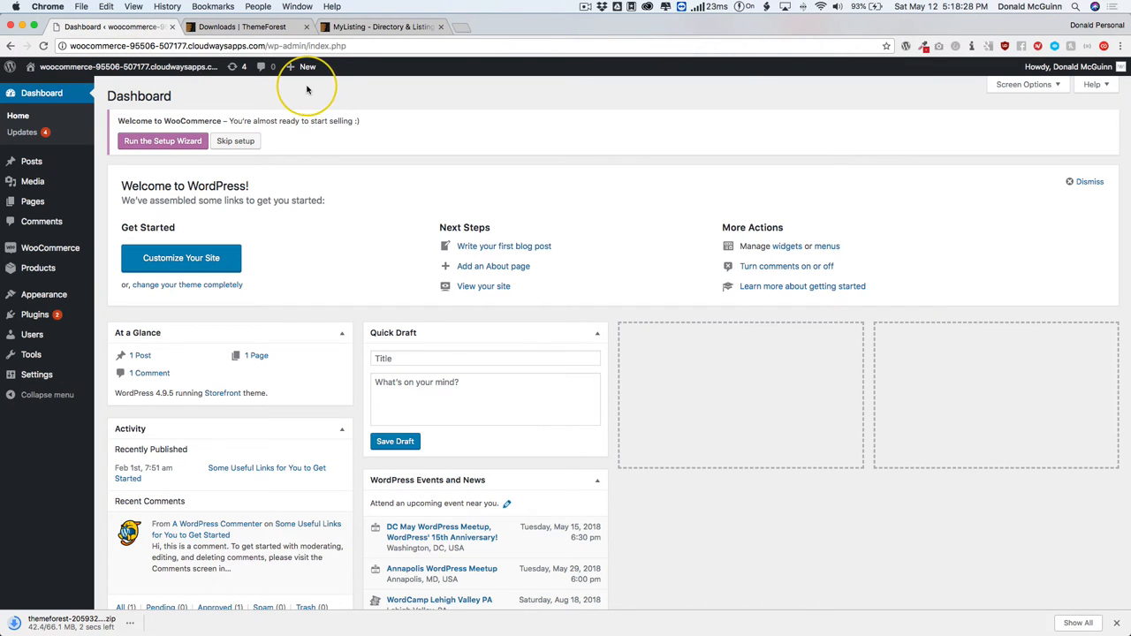
left_click(43, 293)
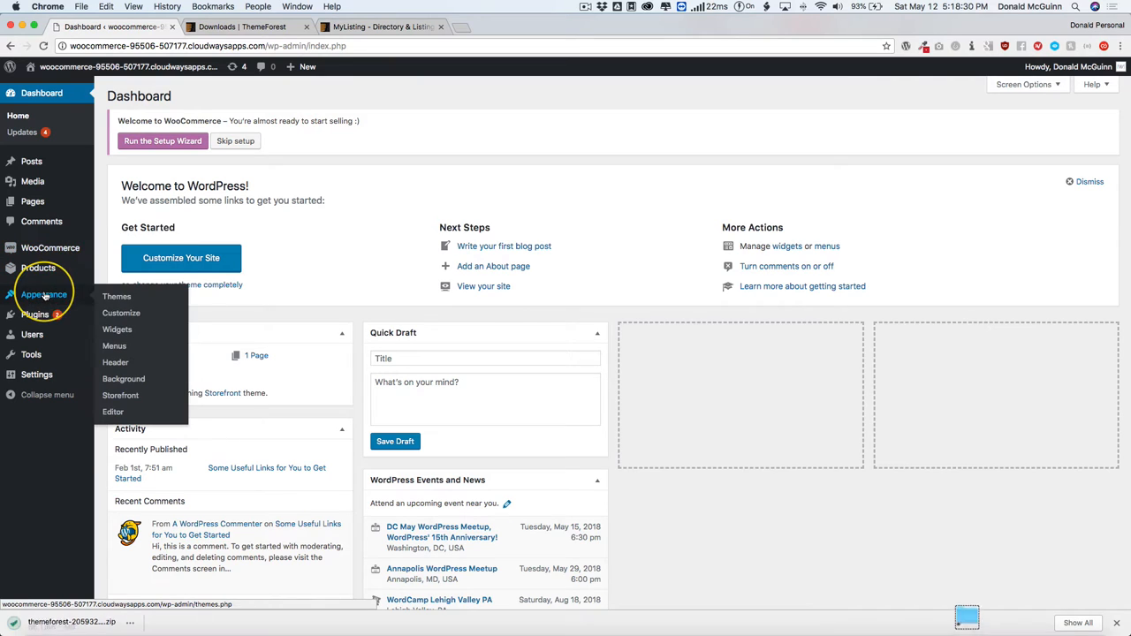
left_click(116, 297)
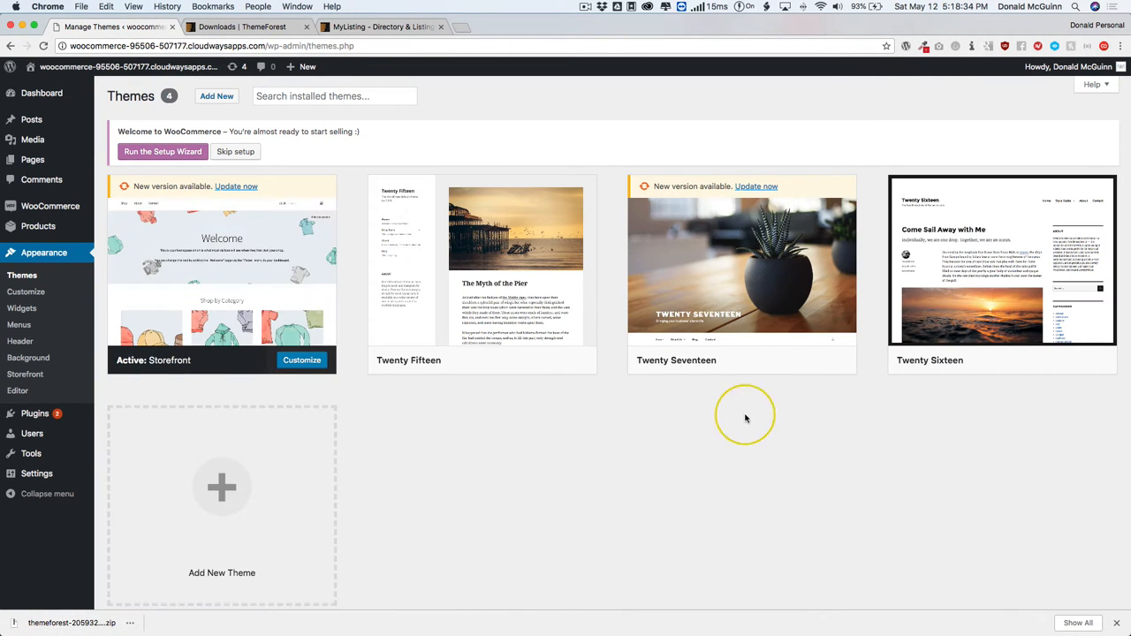
mouse_move(481, 258)
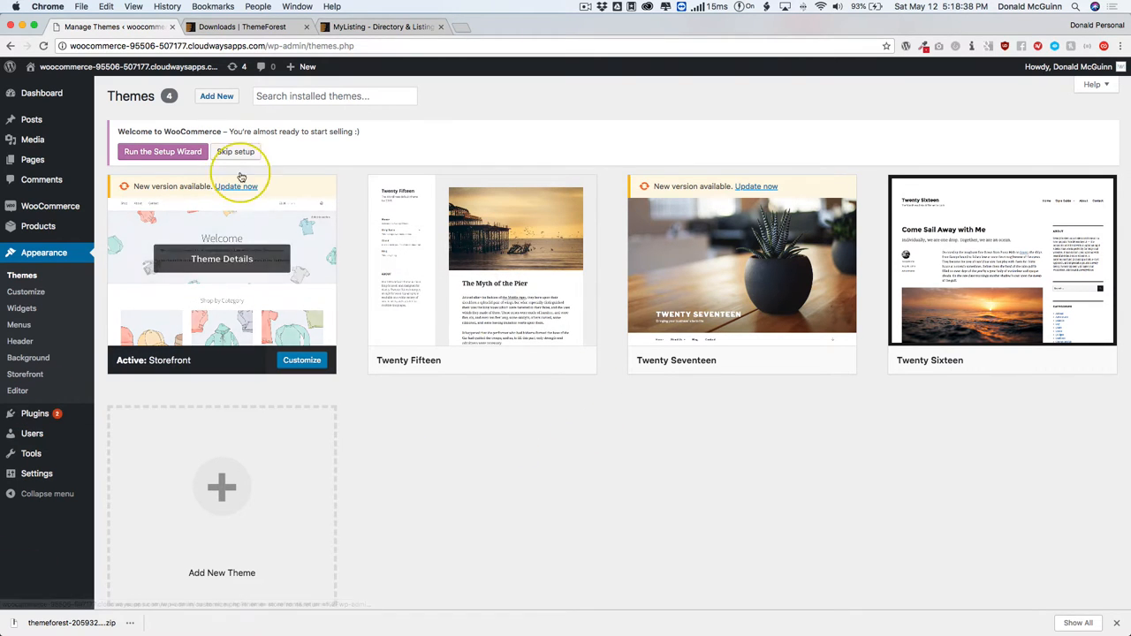
left_click(215, 95)
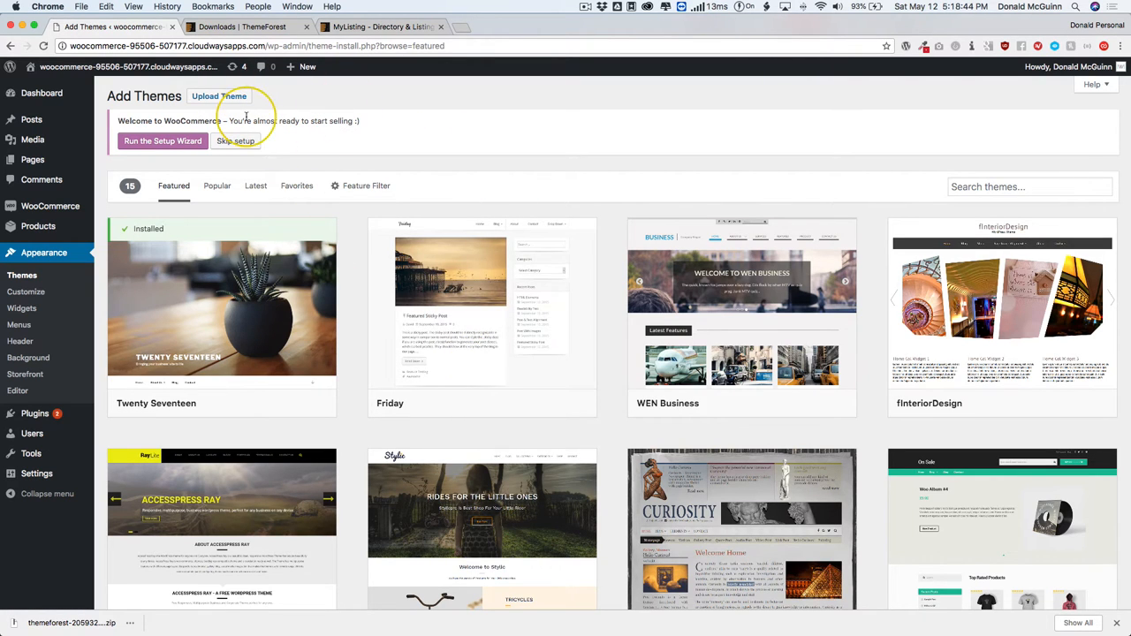
- Reveal the Upload Theme form on the Add Themes page
left_click(219, 95)
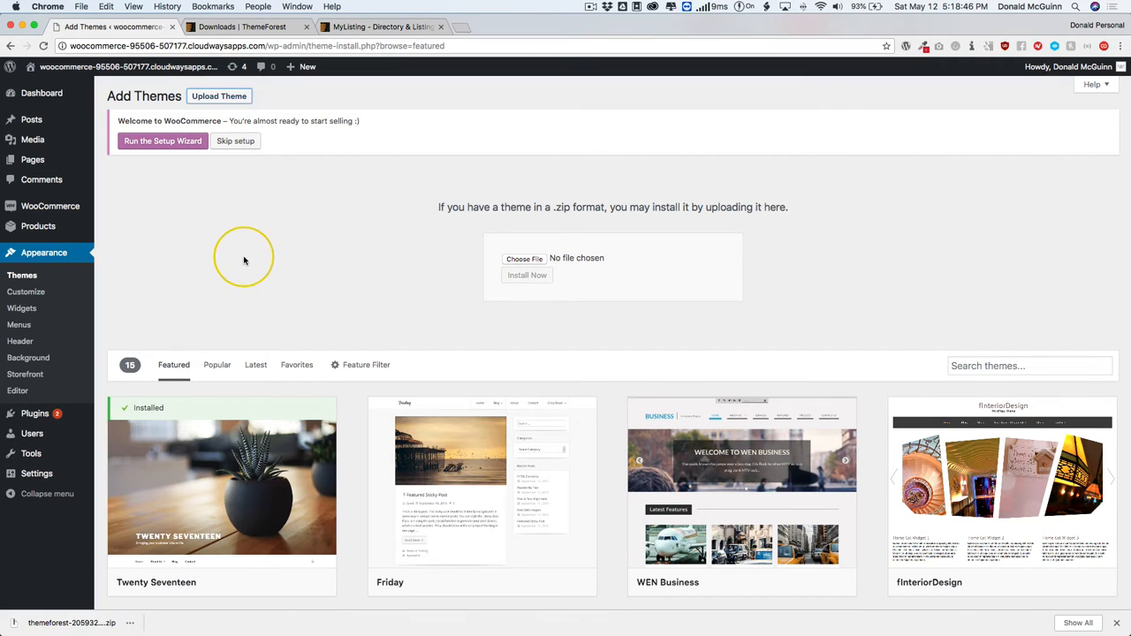
mouse_move(545, 272)
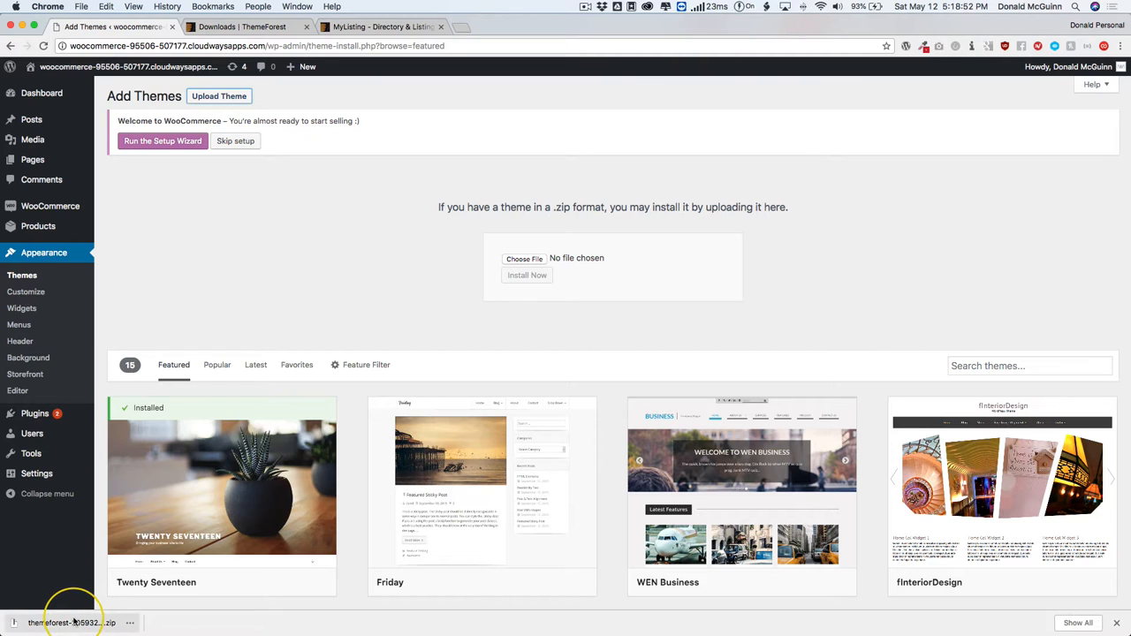
mouse_move(380, 244)
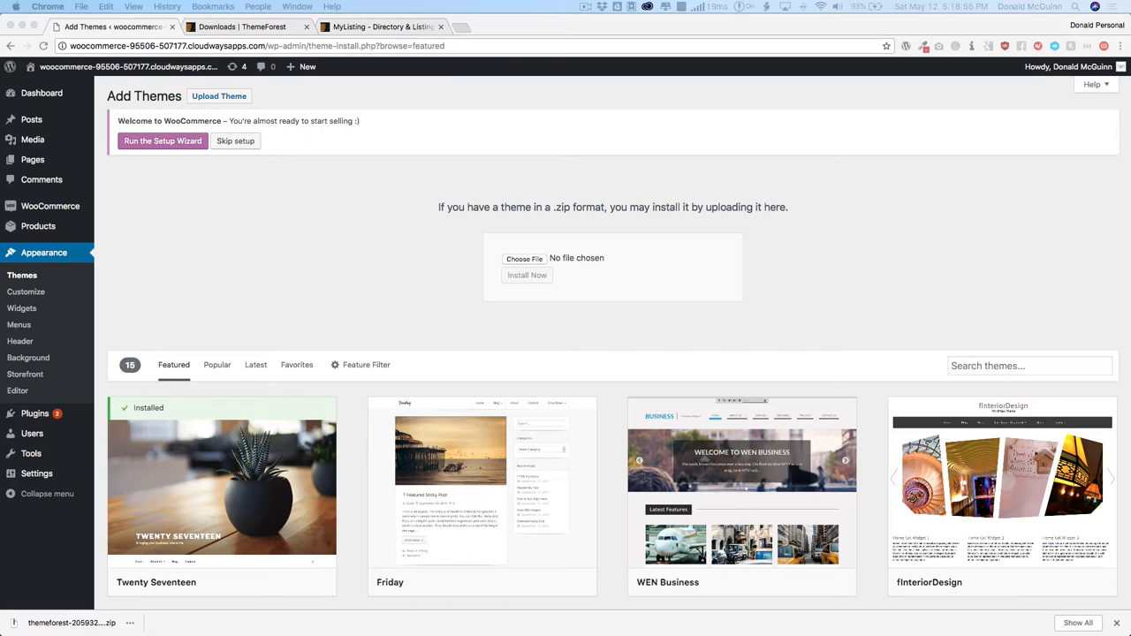
- Inspect the downloaded MyListing package in Finder and choose my-listing.zip for upload
left_click(523, 258)
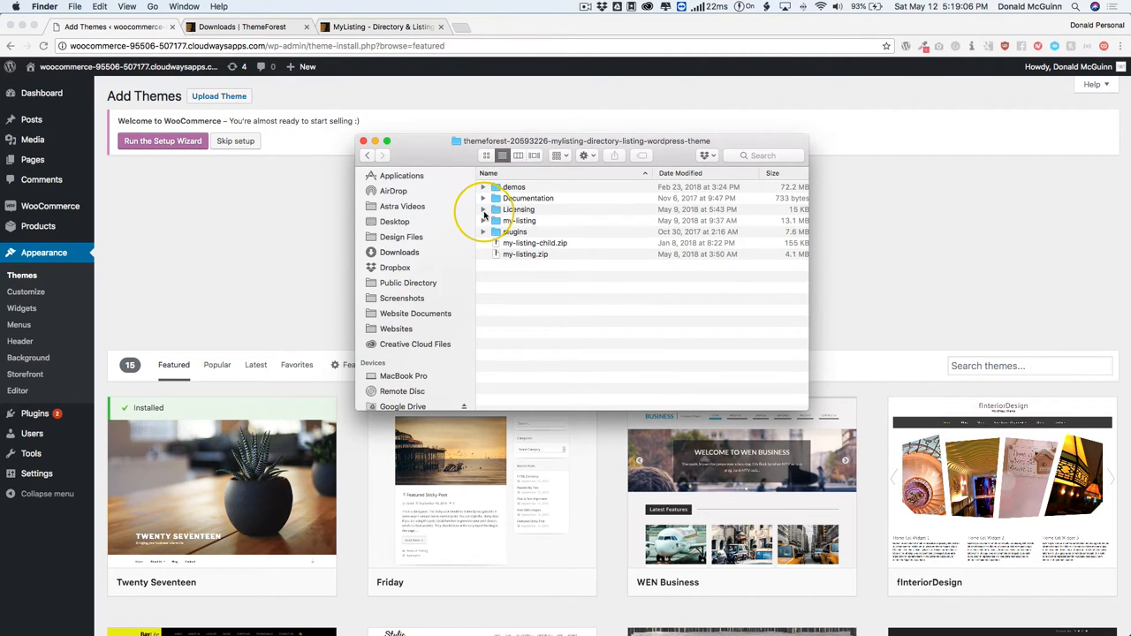
left_click(484, 219)
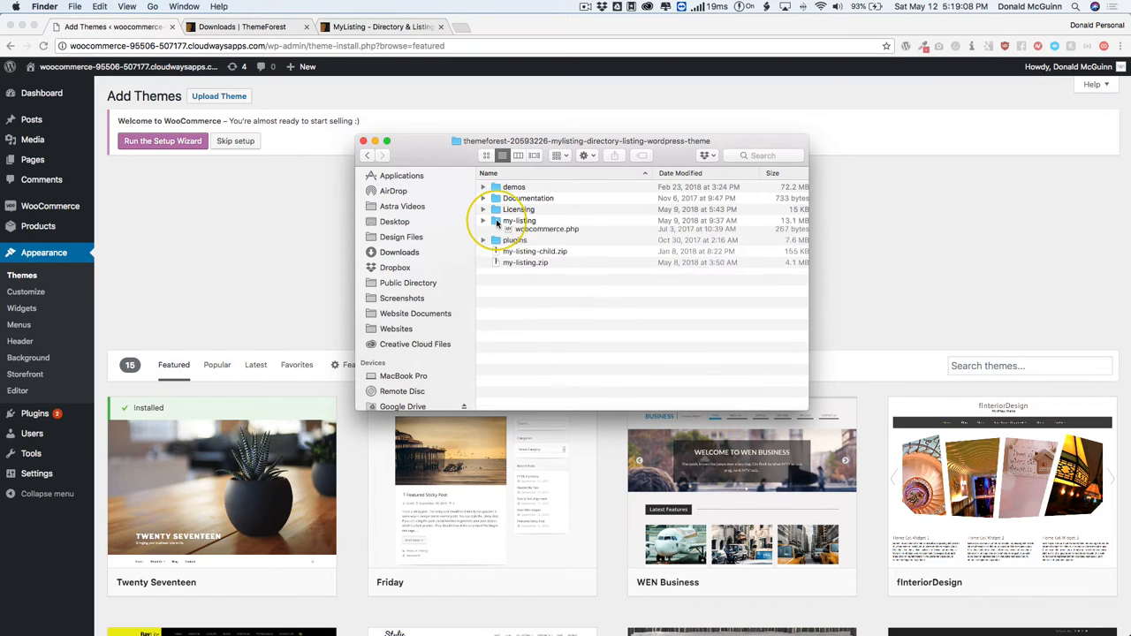
left_click(483, 219)
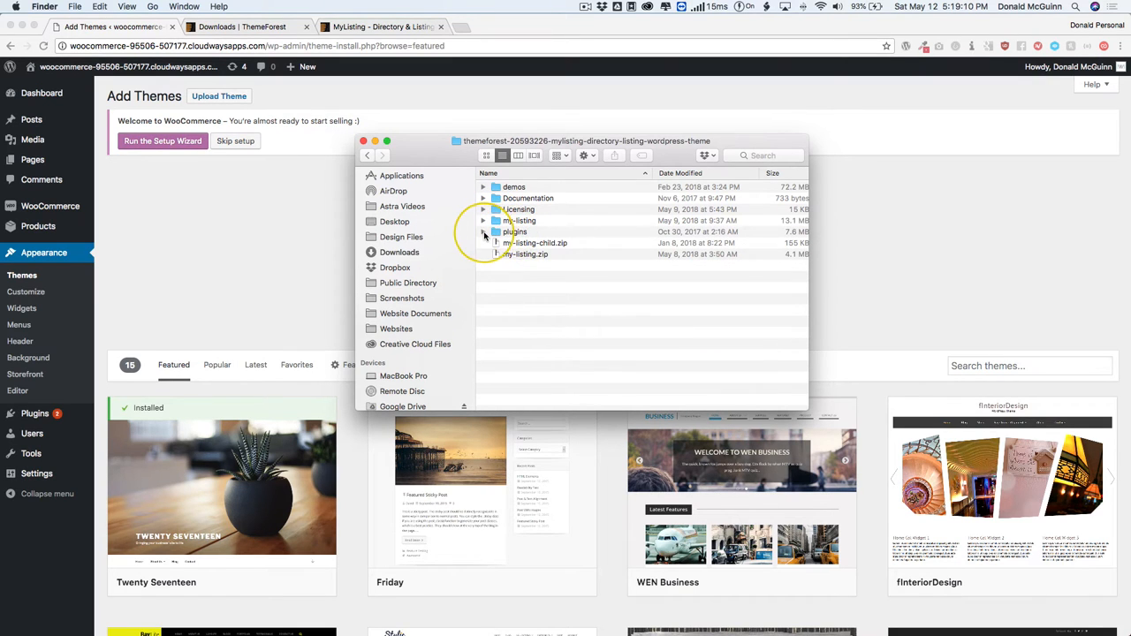
left_click(484, 232)
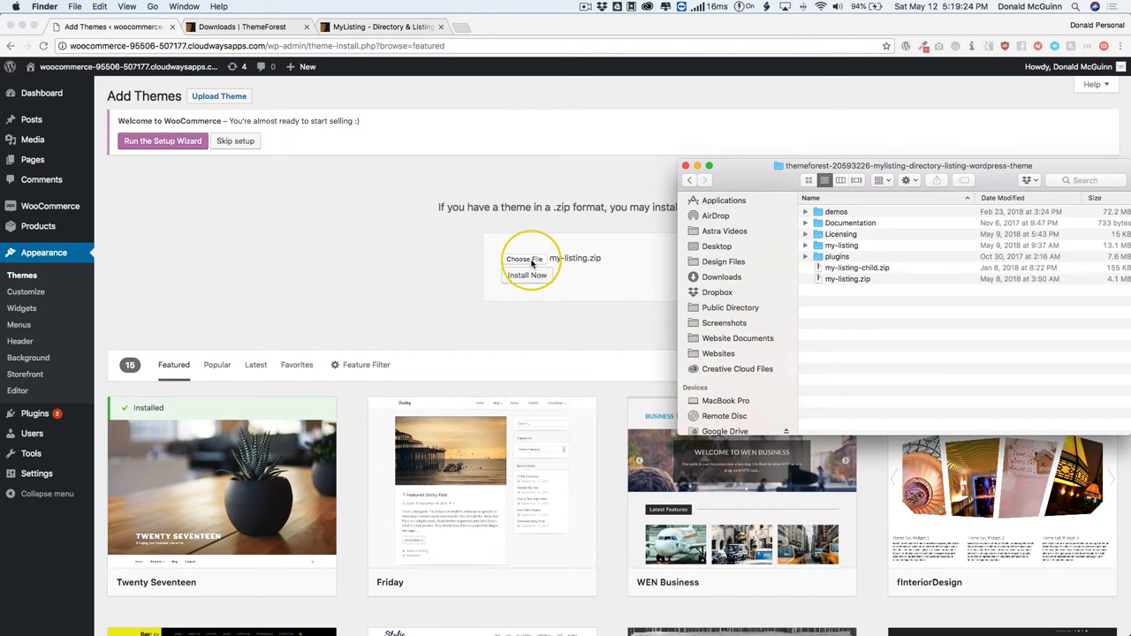
- Submit my-listing.zip with Install Now and wait for the upload to proceed
left_click(527, 276)
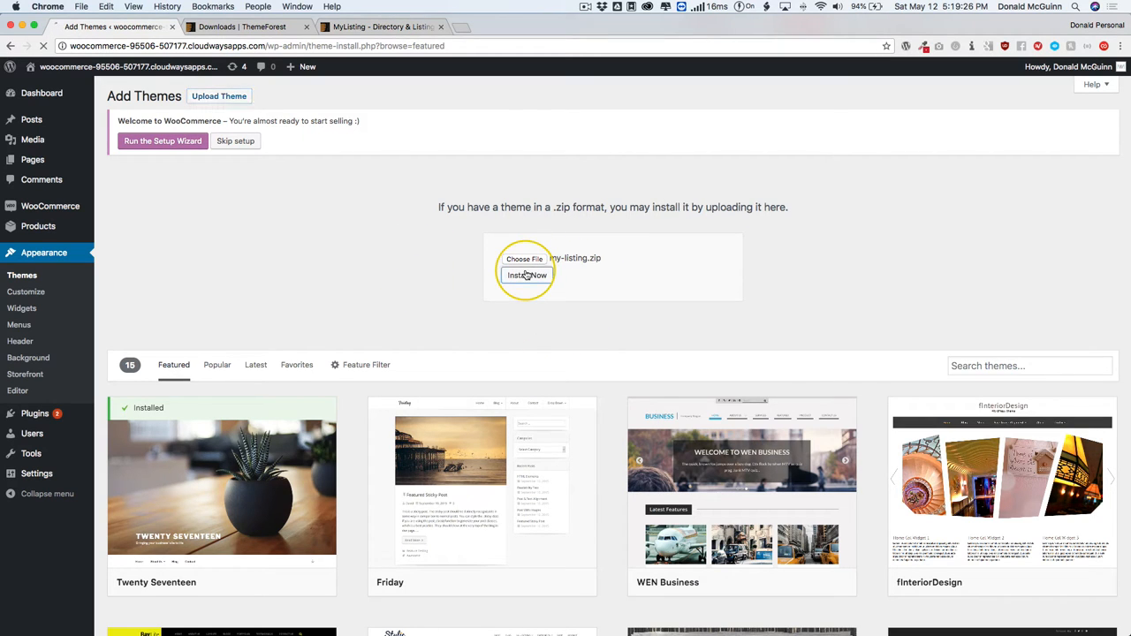
left_click(526, 275)
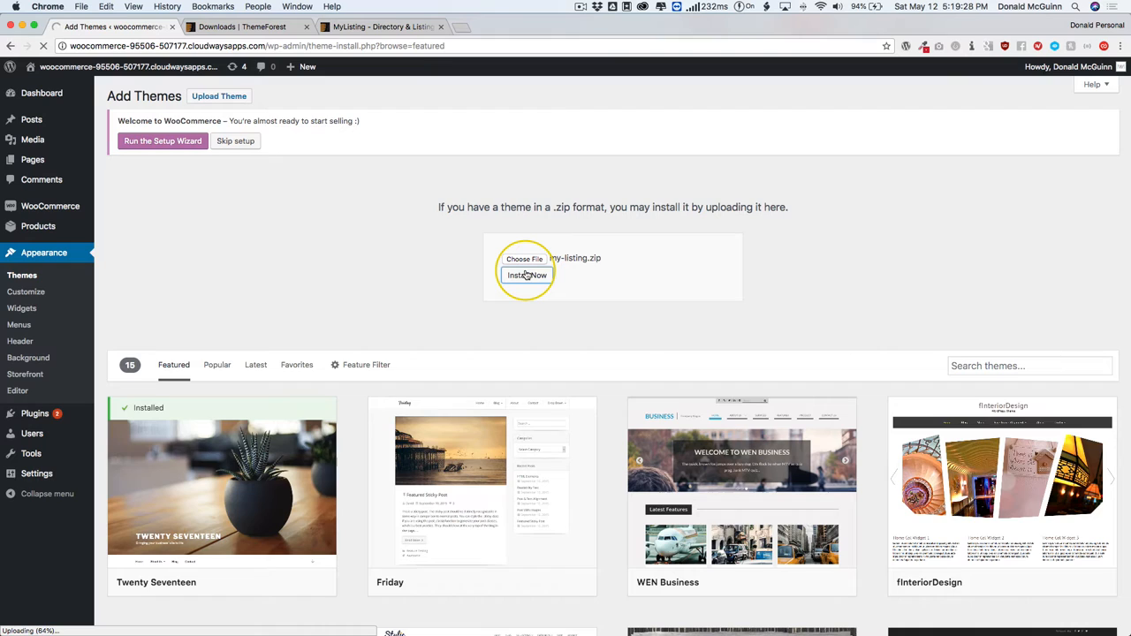
left_click(526, 275)
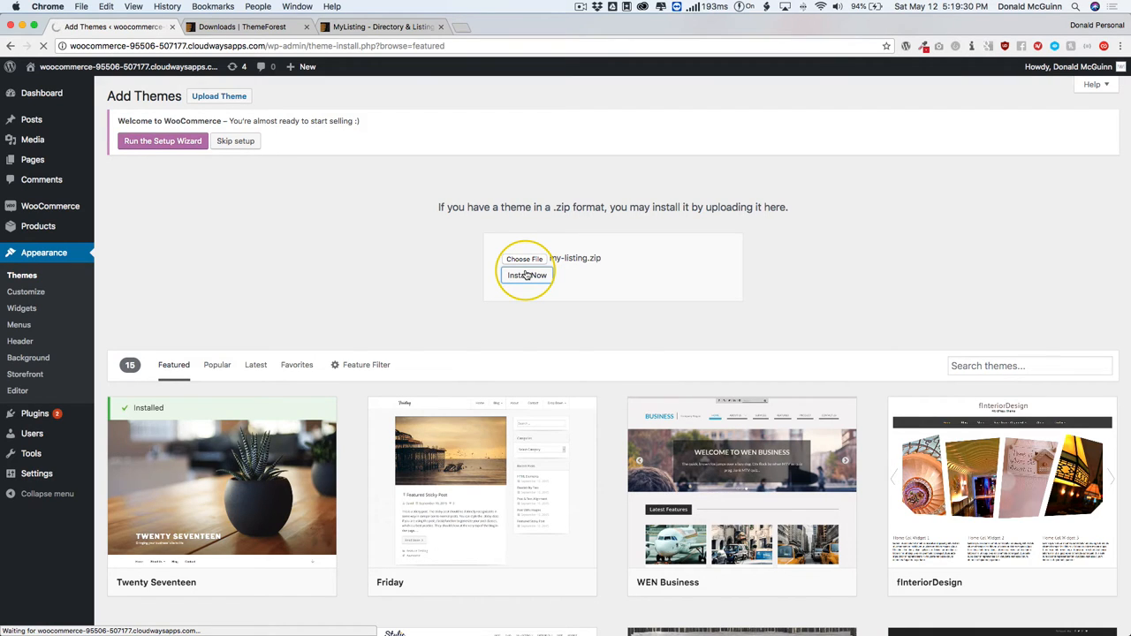
- Install the uploaded my-listing.zip until 'Theme installed successfully' appears
left_click(526, 275)
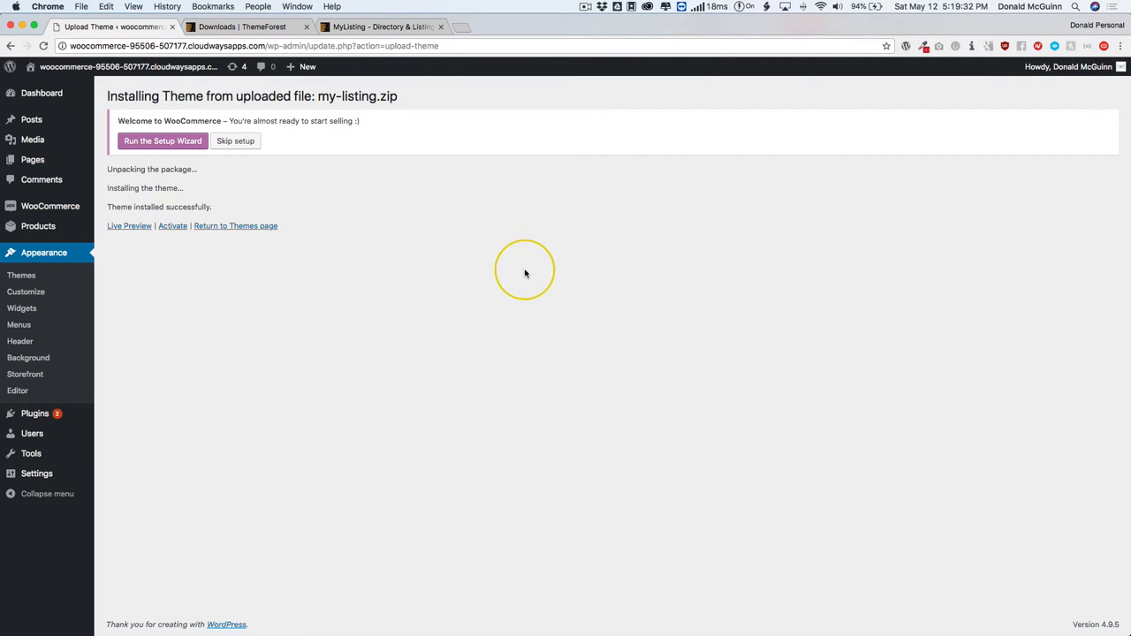
mouse_move(551, 267)
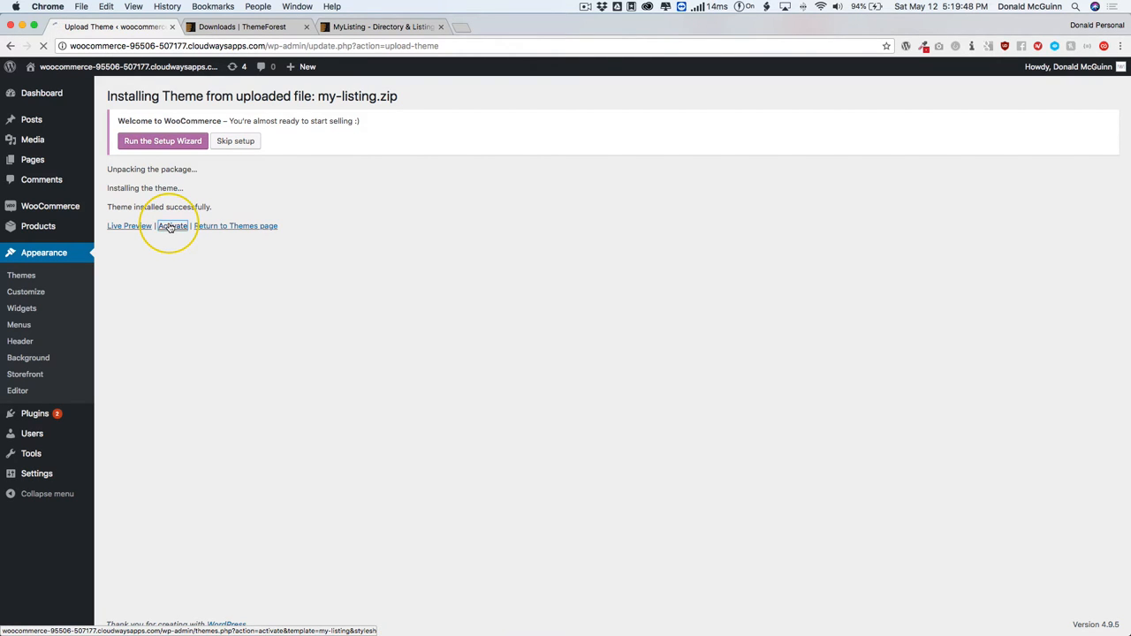
- Activate the newly installed MyListing theme from the installation results
left_click(173, 226)
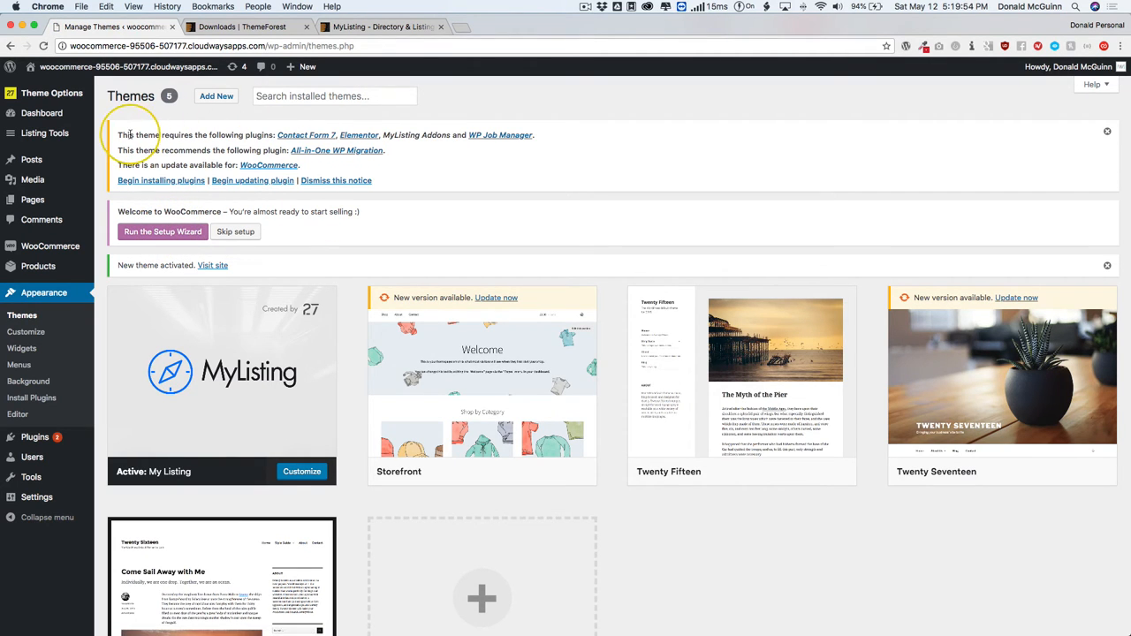
mouse_move(262, 134)
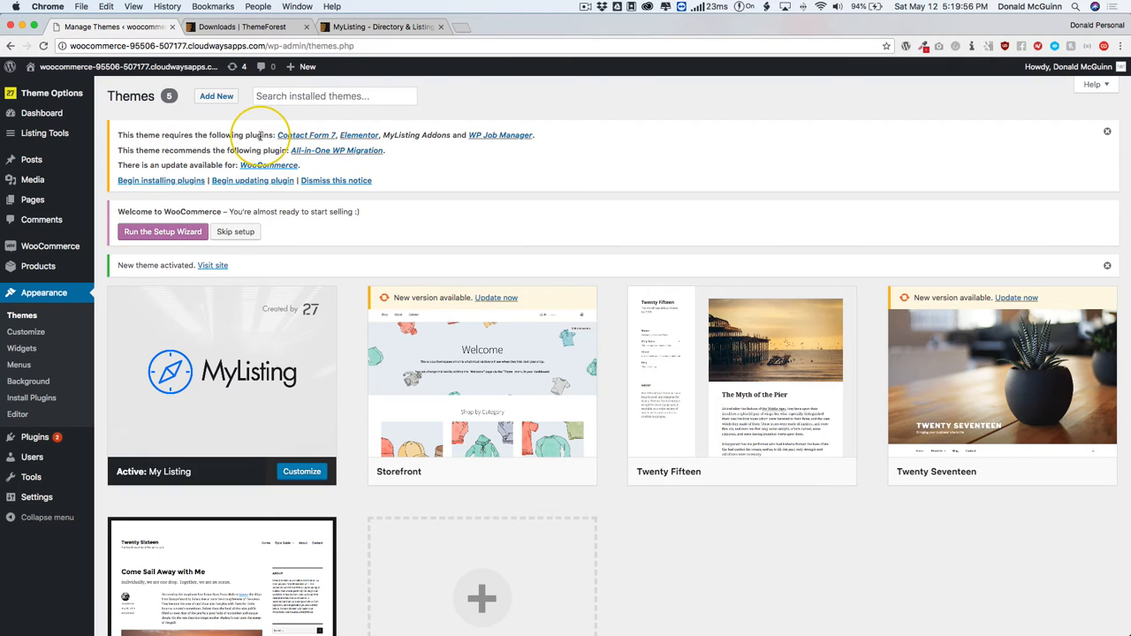
mouse_move(358, 135)
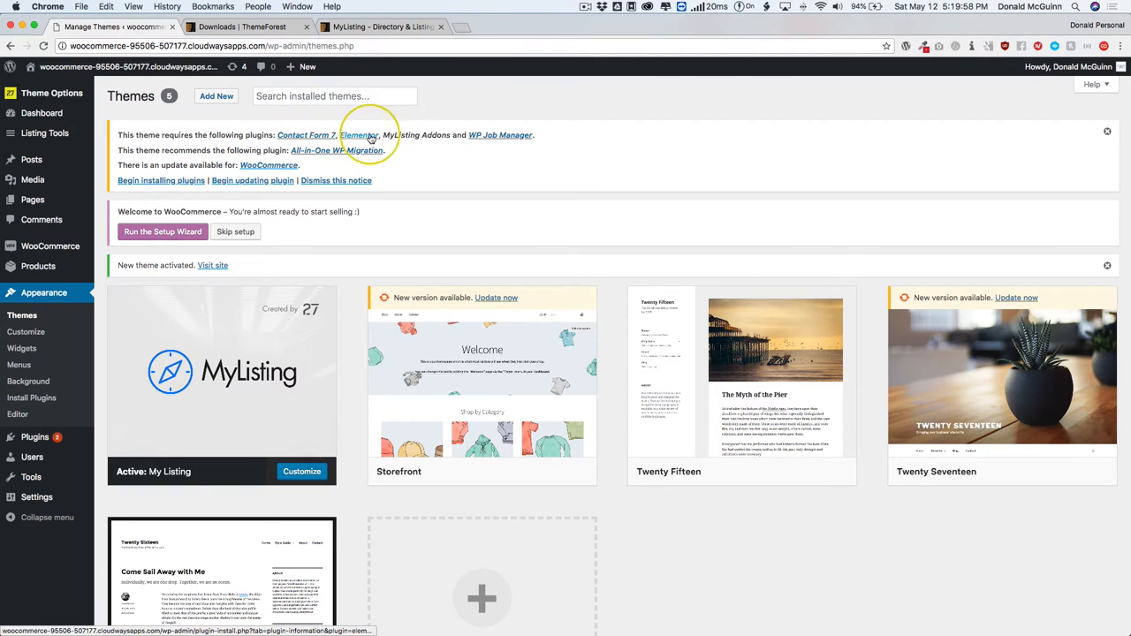
mouse_move(501, 134)
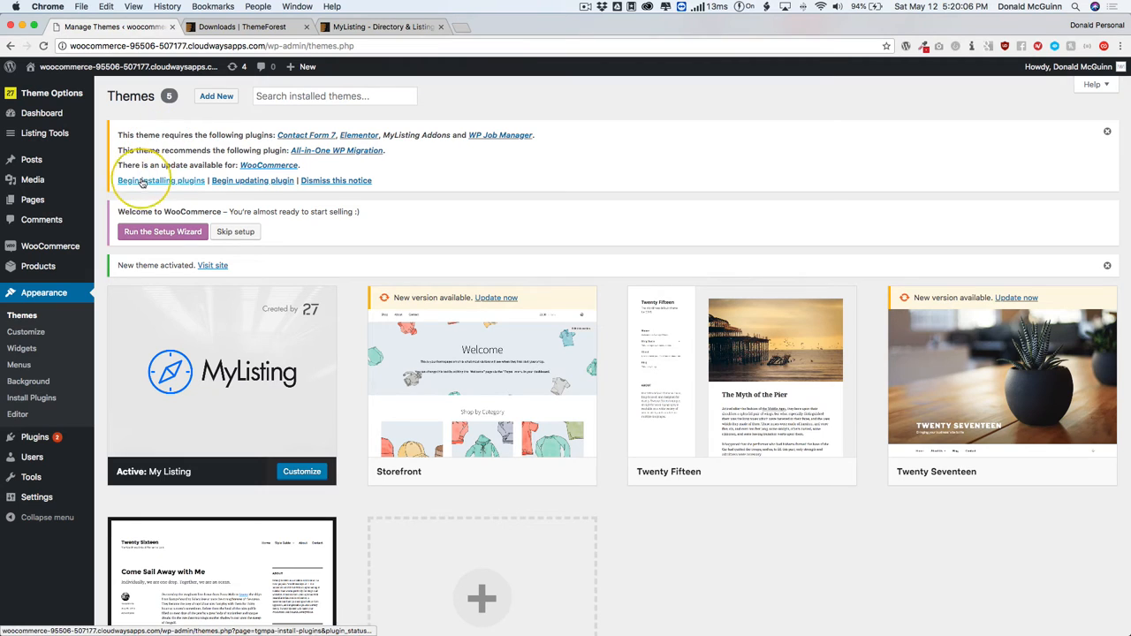
- Bulk-install and activate all five MyListing required plugins, including Elementor and WP Job Manager
left_click(161, 180)
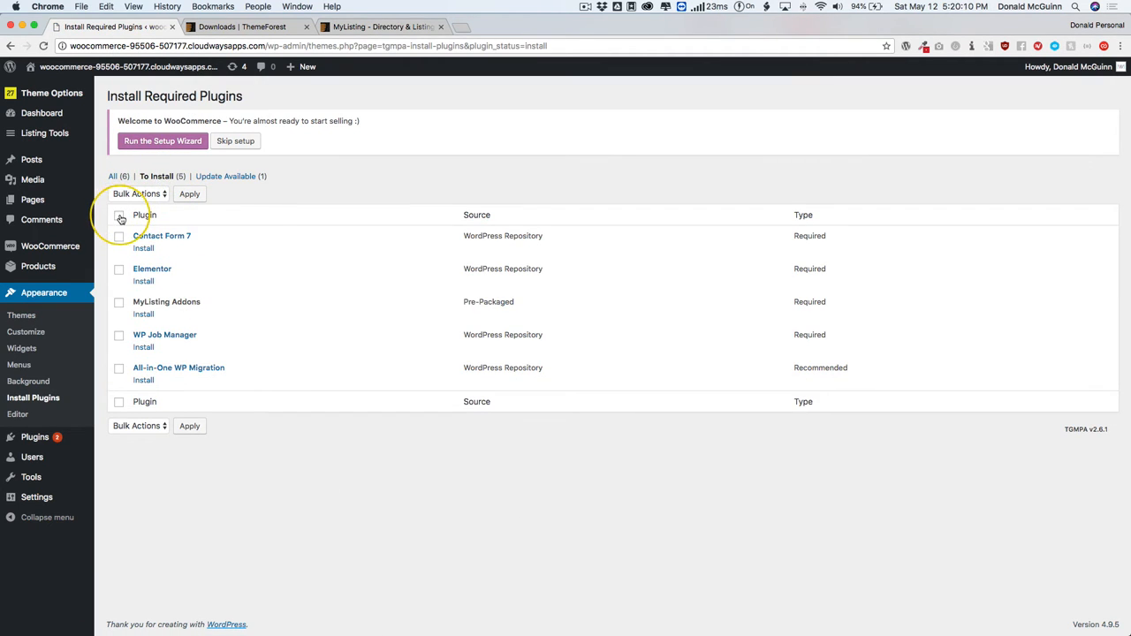
left_click(120, 216)
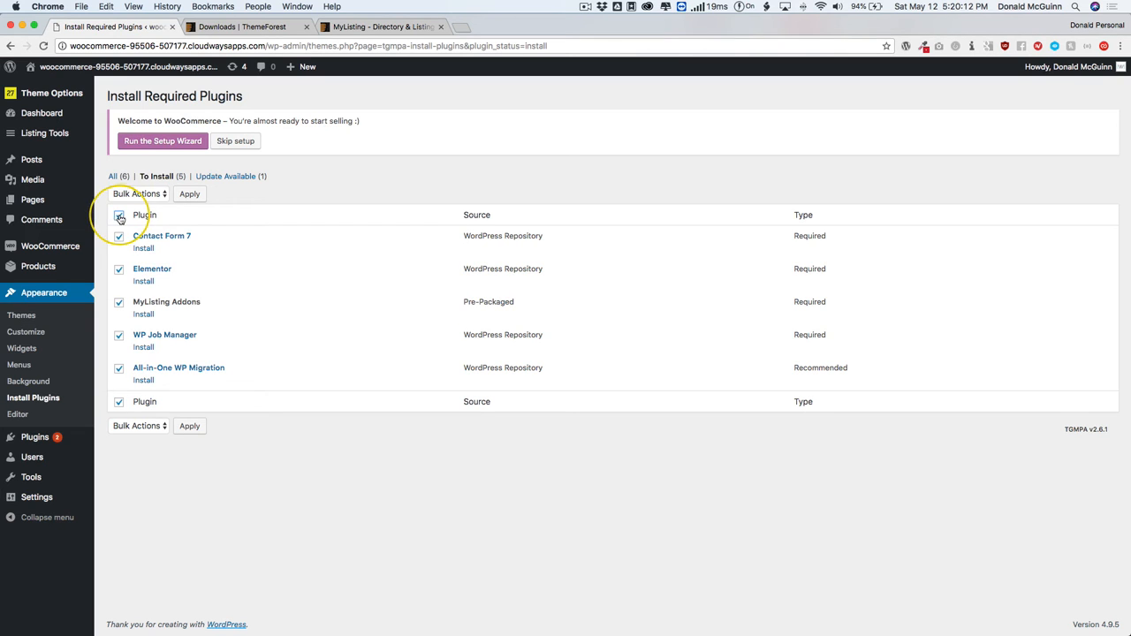
left_click(138, 193)
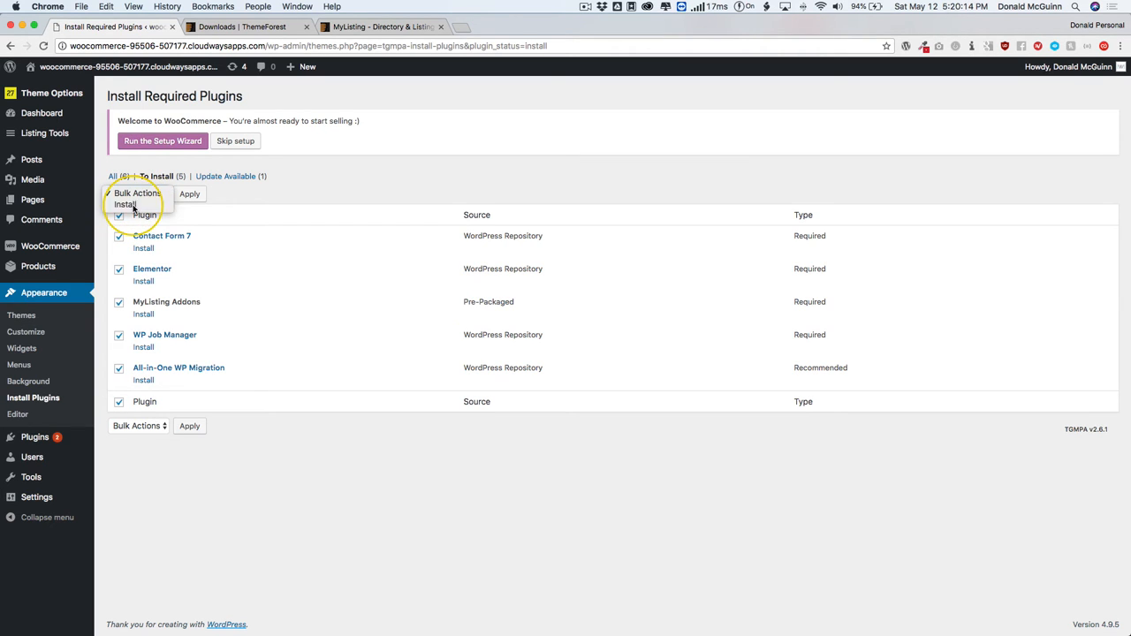
left_click(126, 205)
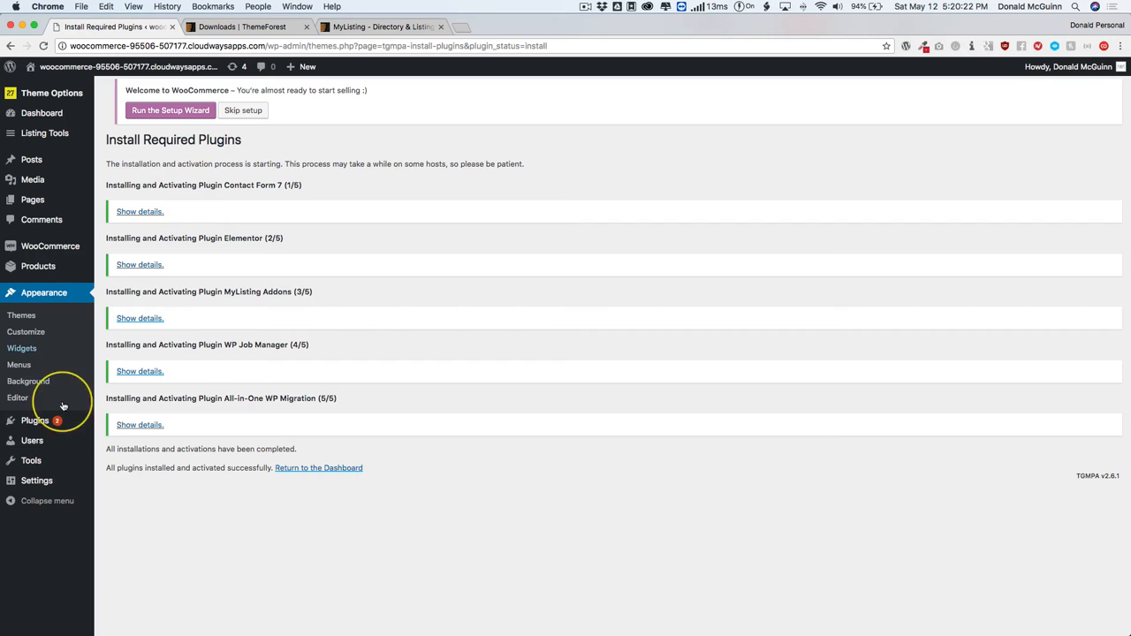
mouse_move(318, 466)
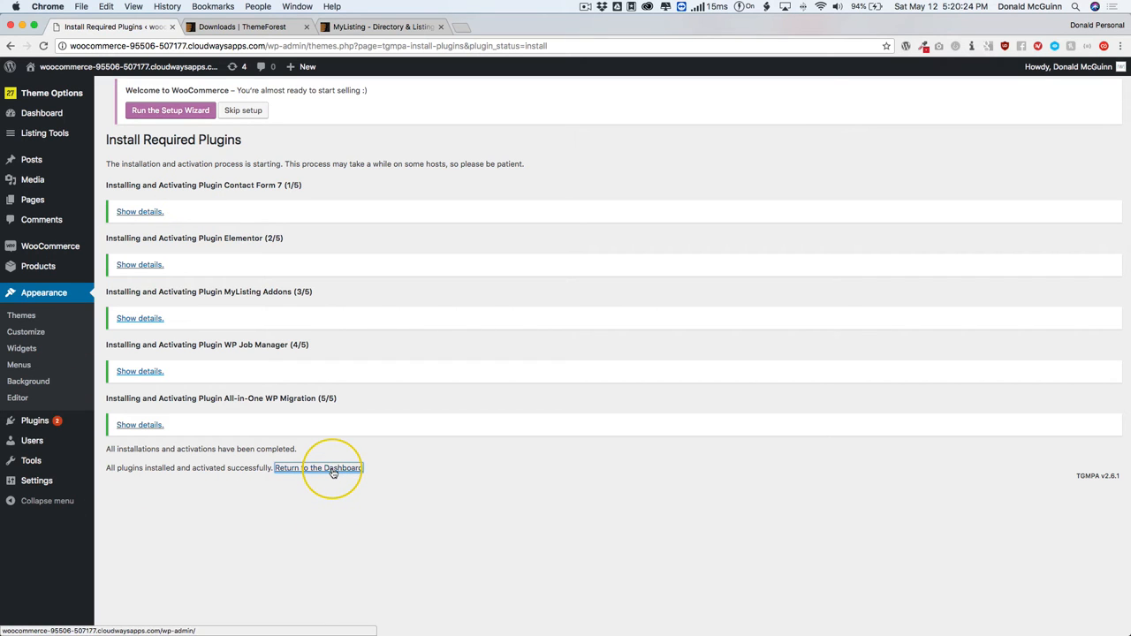
- Return to the dashboard and request the available WooCommerce plugin update
left_click(318, 467)
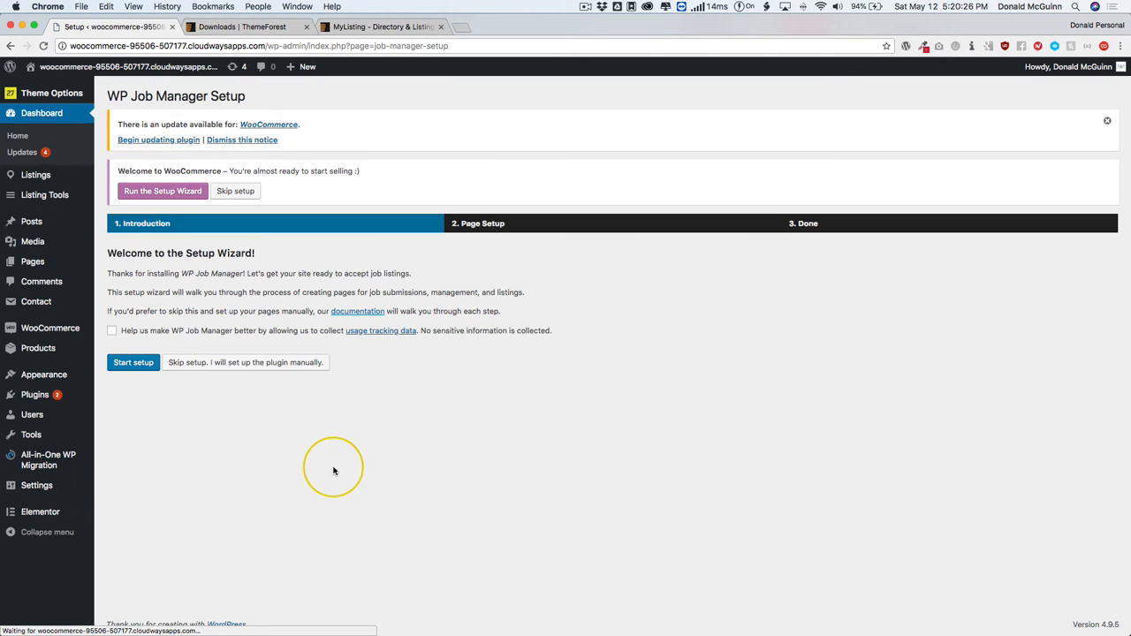
mouse_move(134, 123)
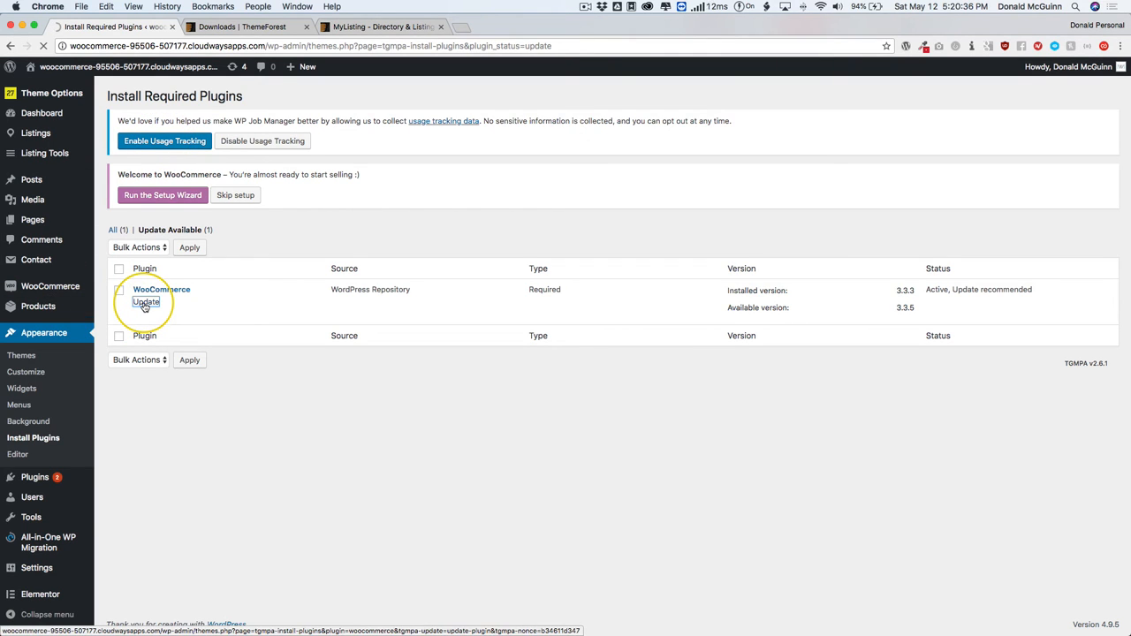
left_click(145, 303)
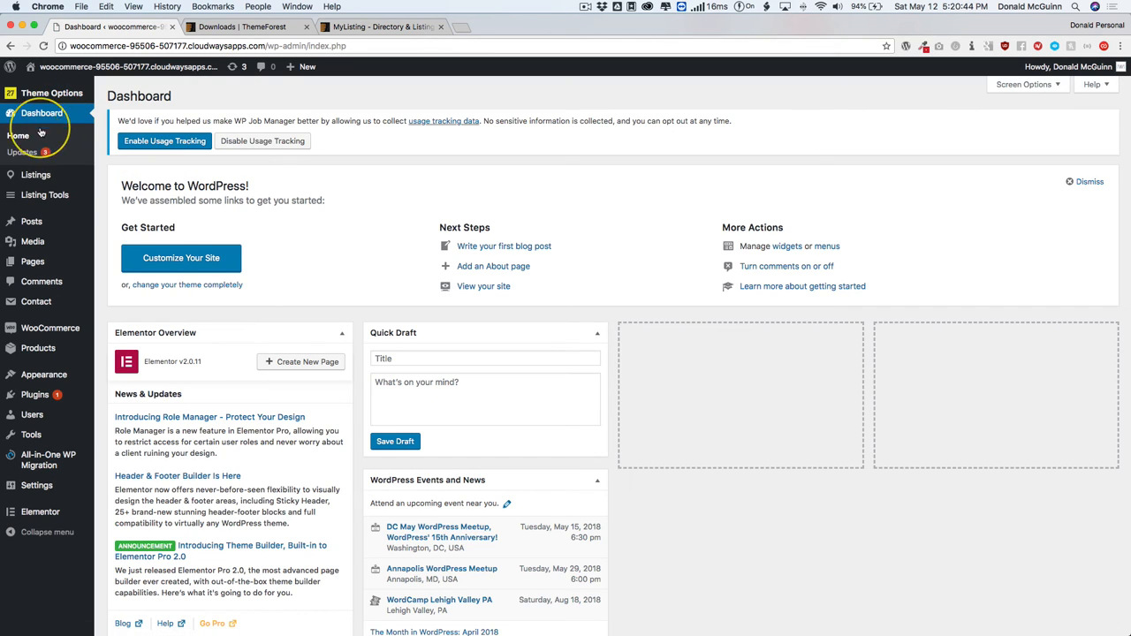
mouse_move(261, 141)
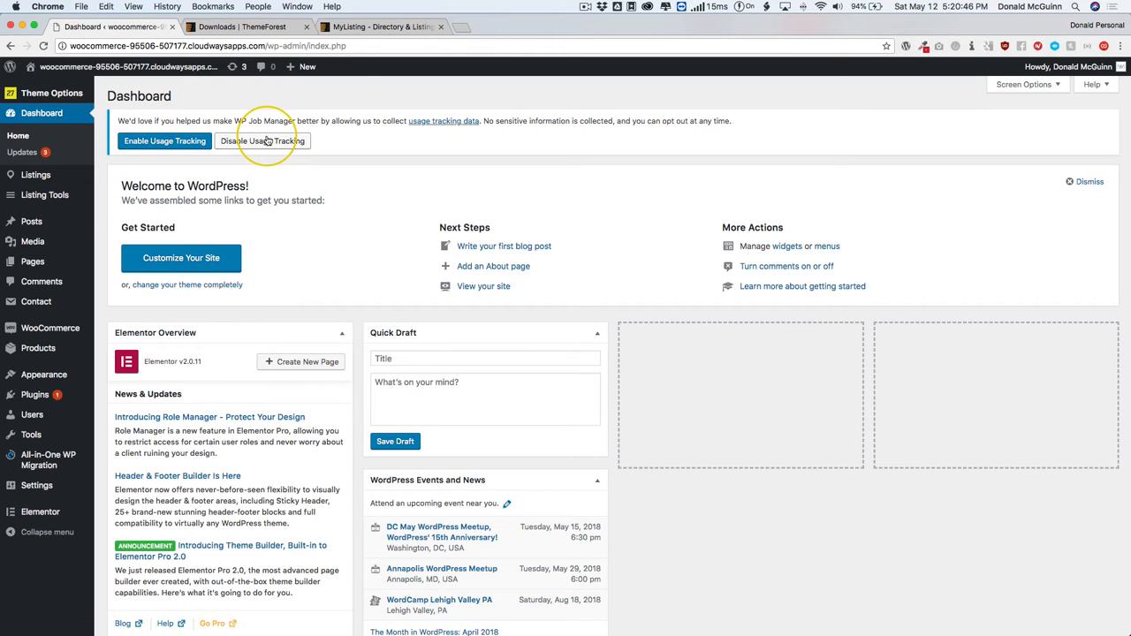
- Disable Job Manager usage tracking and dismiss the Welcome to WordPress panel
left_click(262, 142)
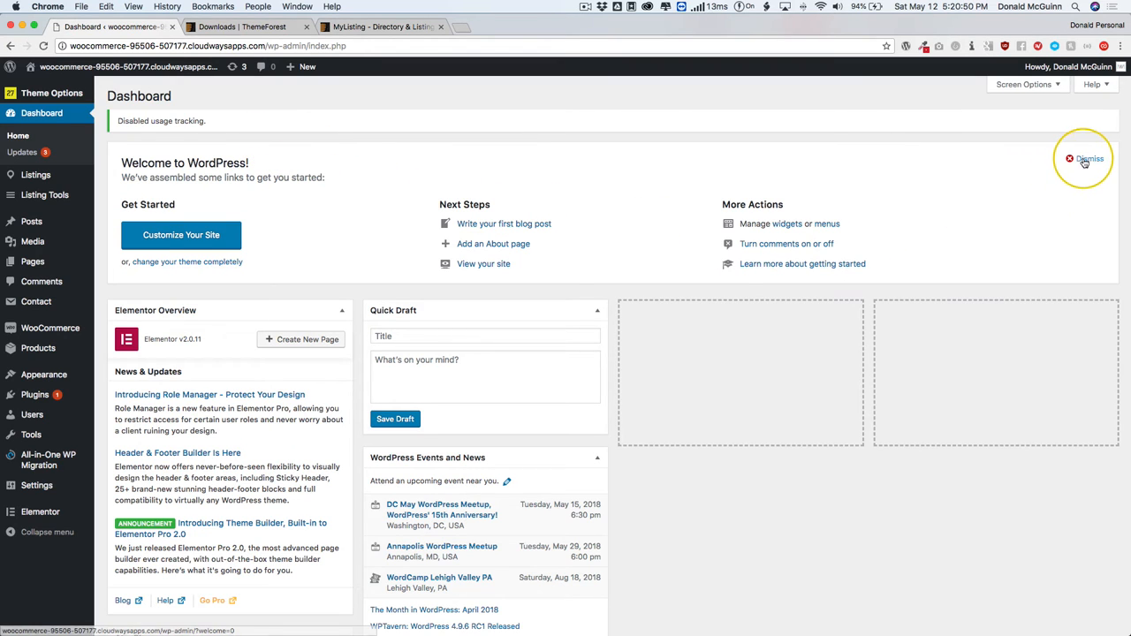
left_click(1088, 159)
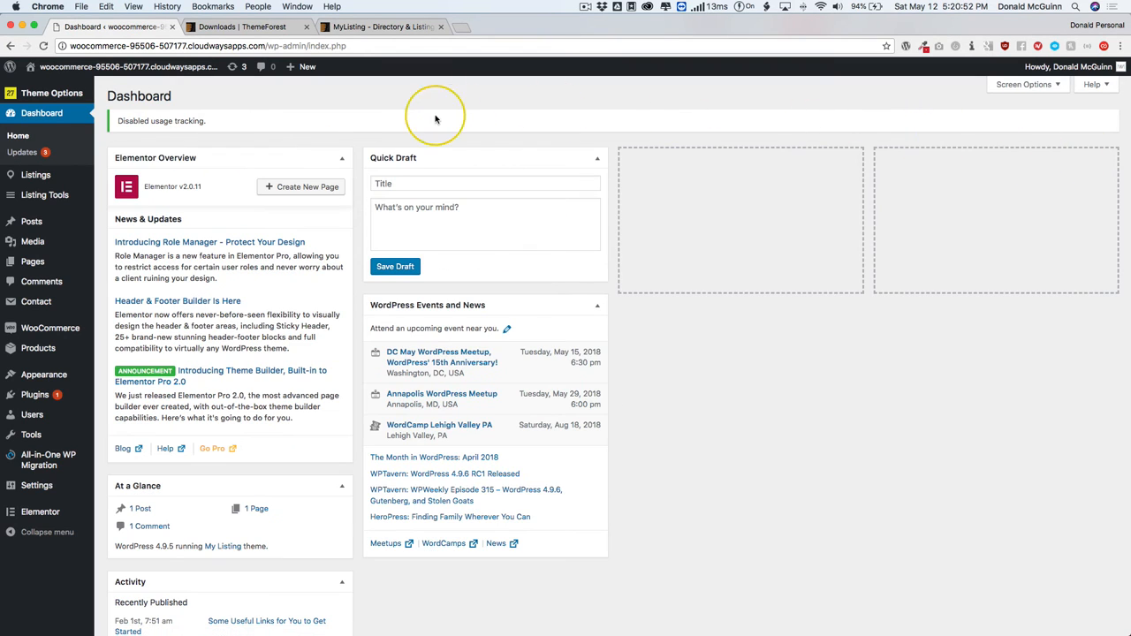
mouse_move(236, 219)
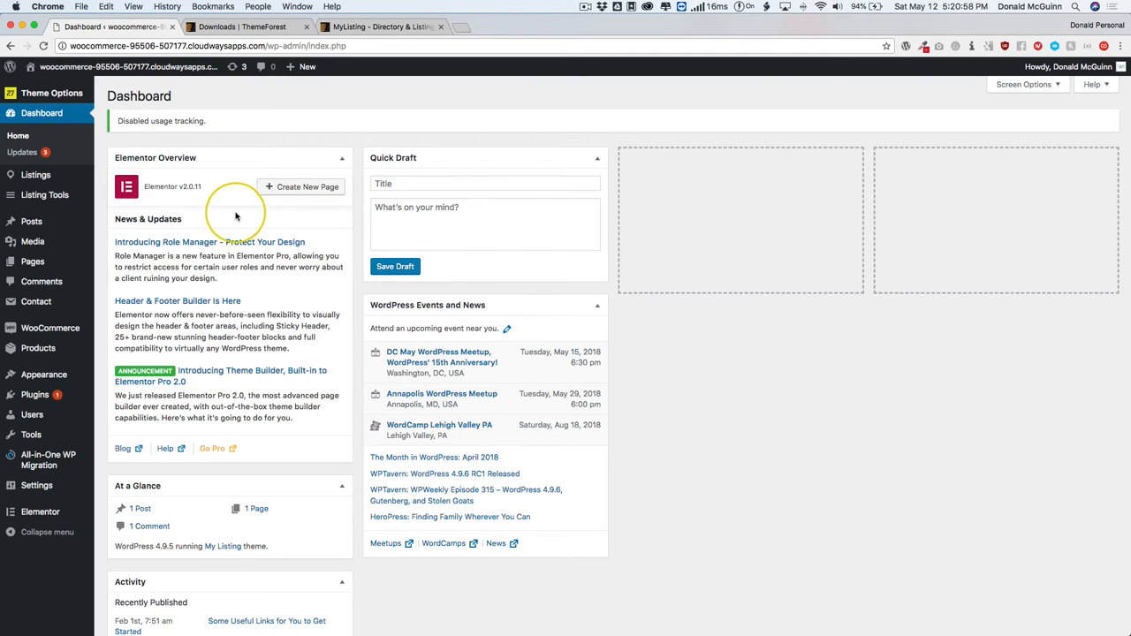
mouse_move(248, 97)
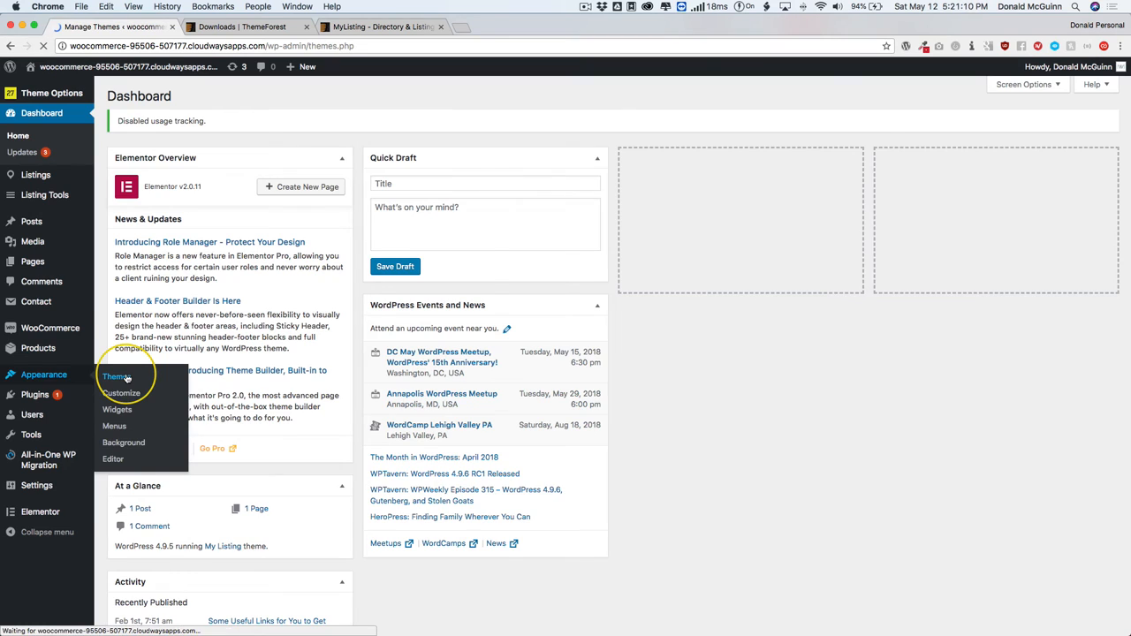
- Upload my-listing-child.zip via Themes > Add New > Upload Theme and install it
left_click(114, 376)
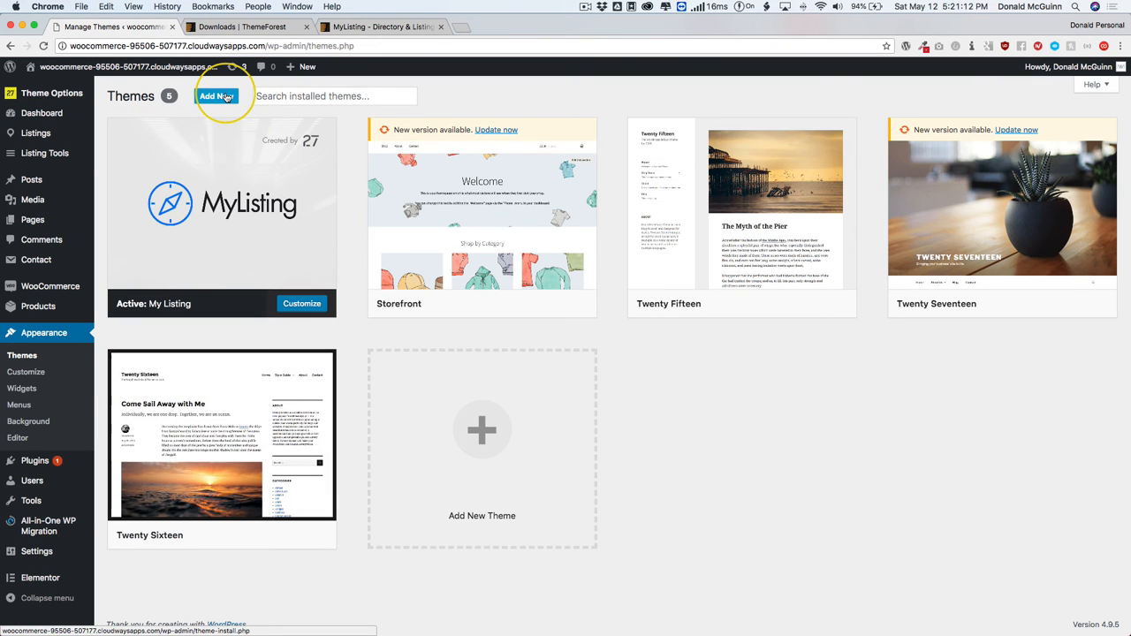
left_click(216, 95)
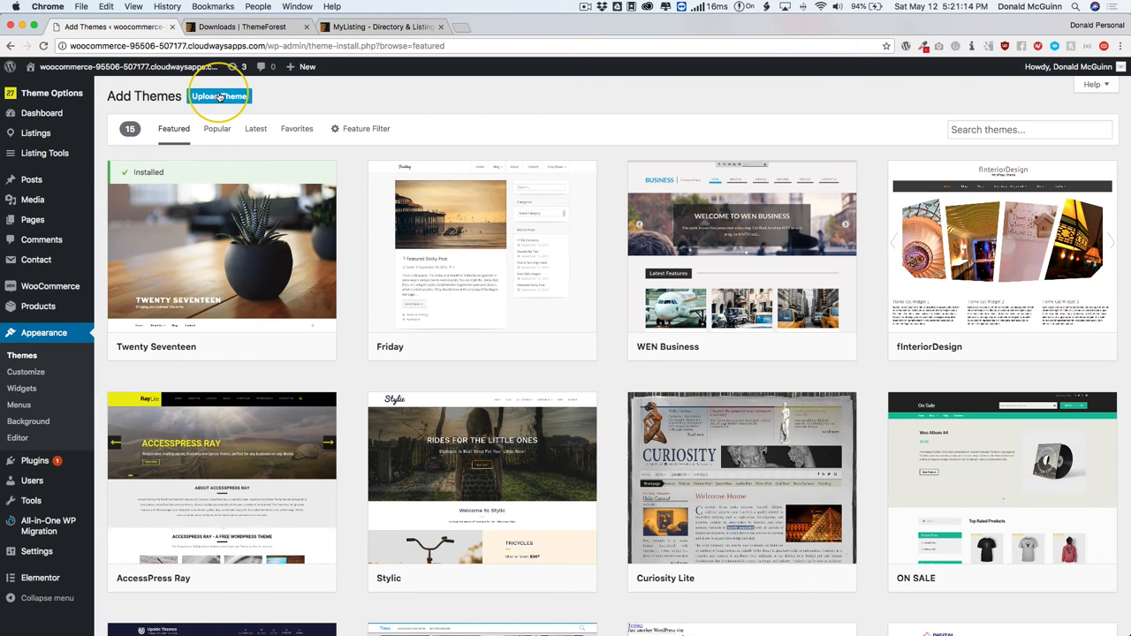
left_click(219, 96)
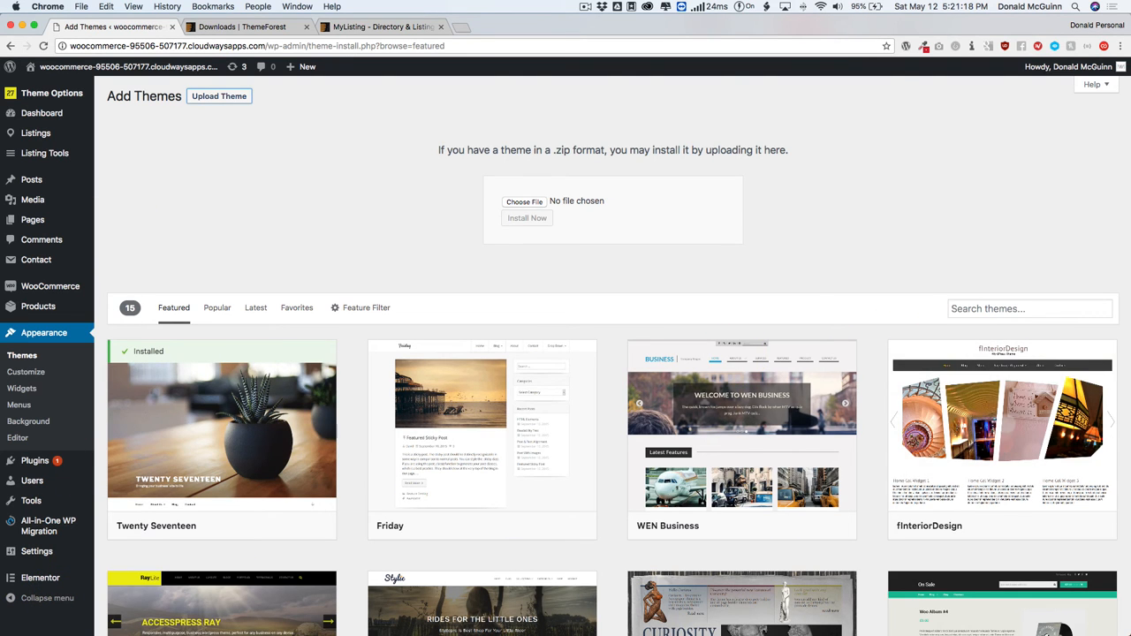
left_click(523, 202)
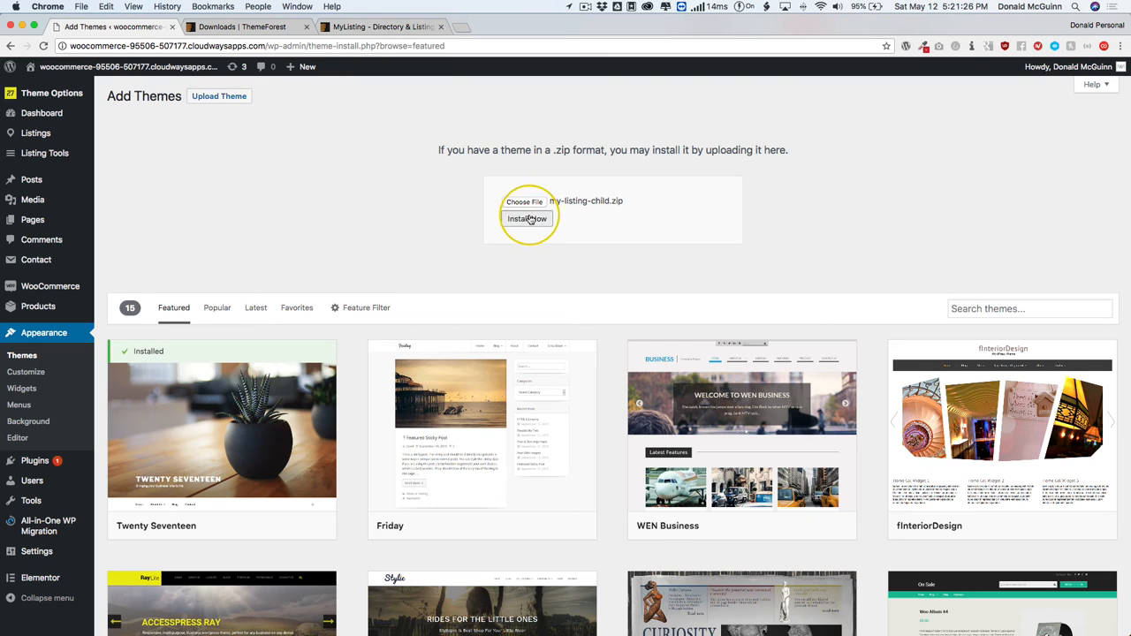
left_click(526, 219)
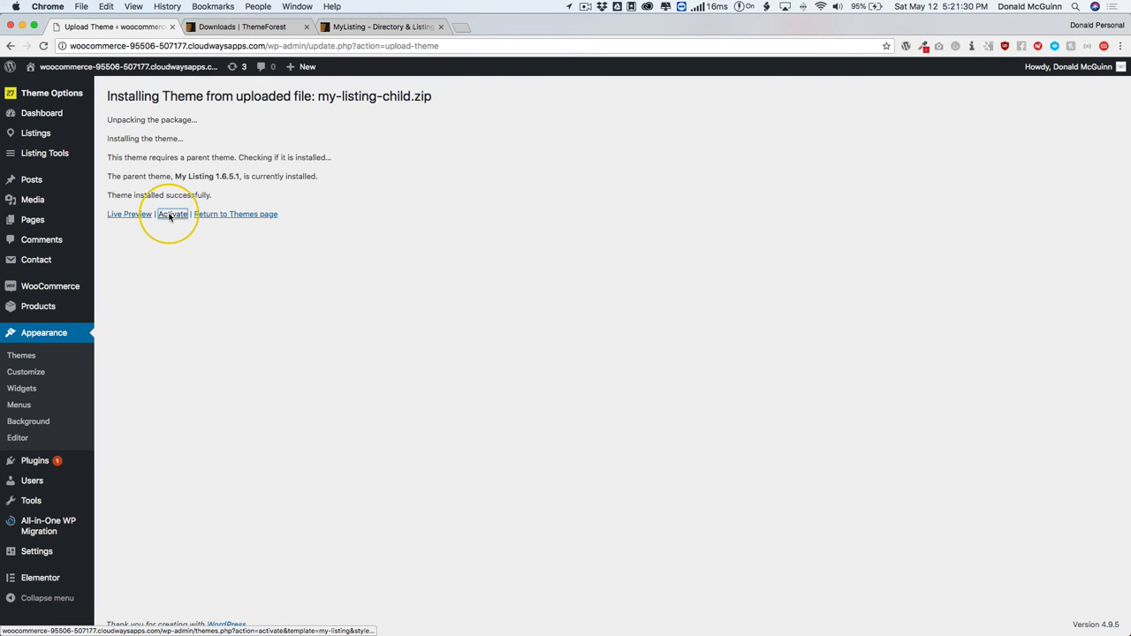
- Activate the freshly installed My Listing Child theme
left_click(173, 214)
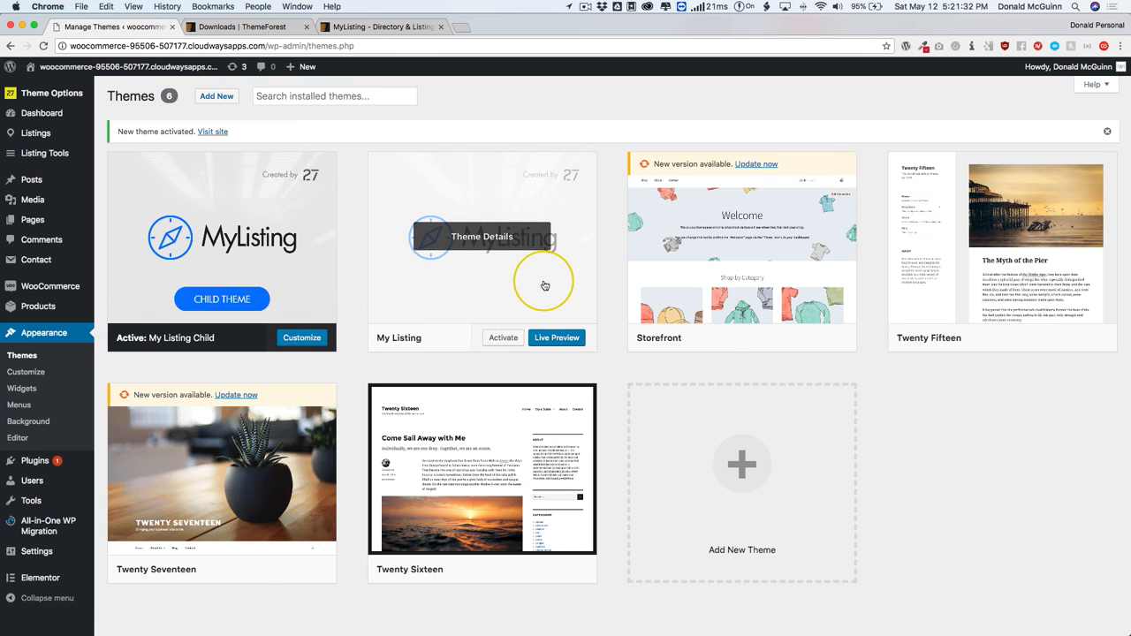
mouse_move(488, 205)
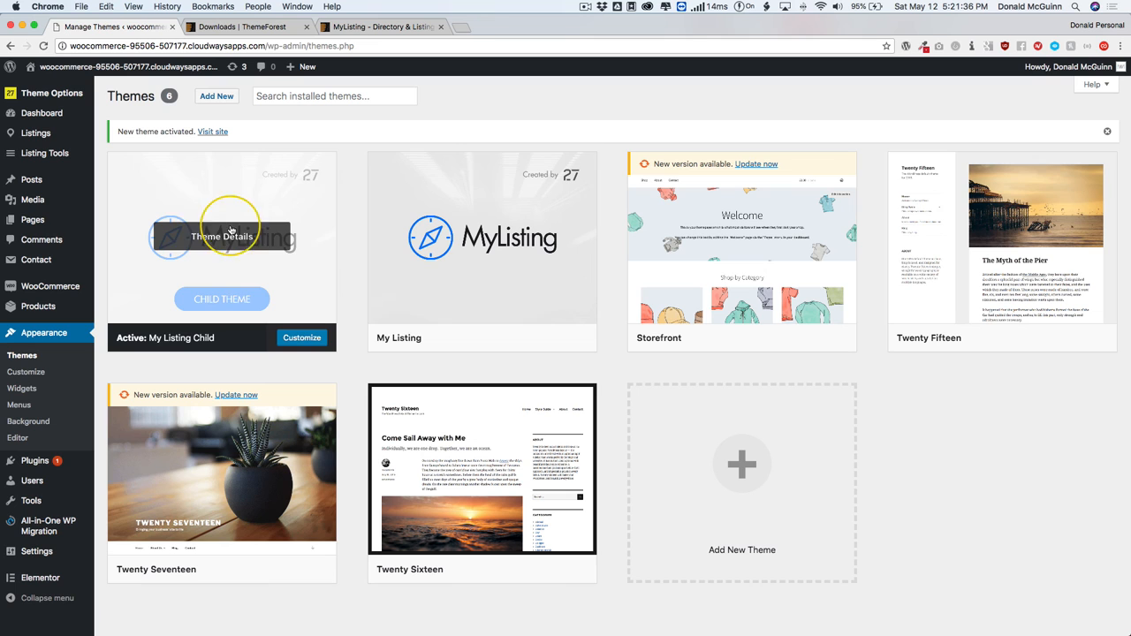
mouse_move(215, 258)
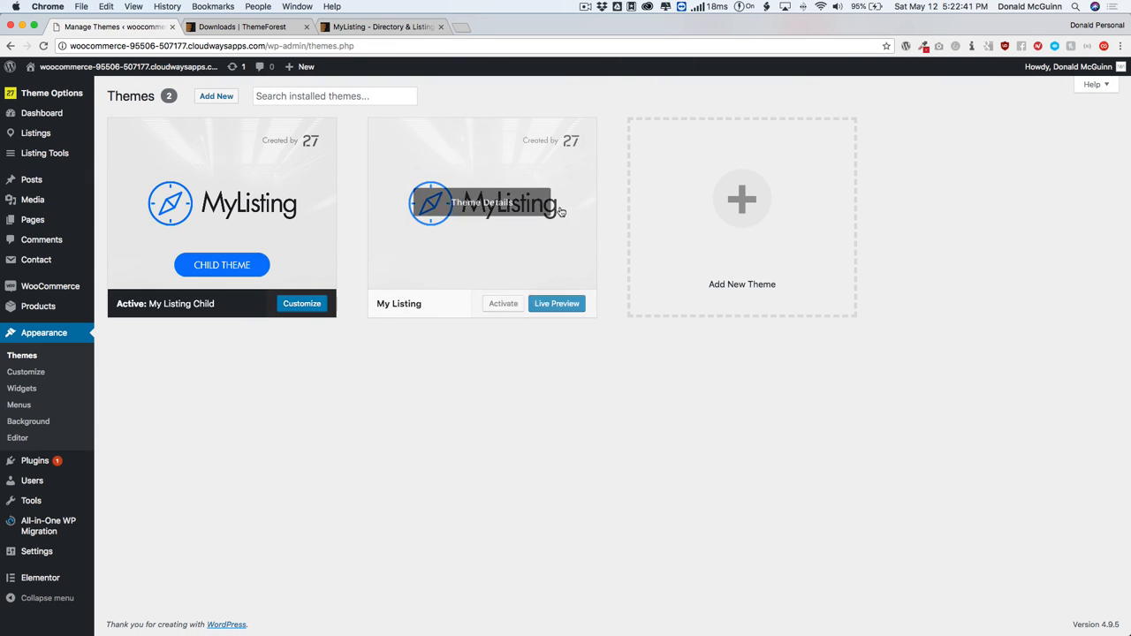
mouse_move(220, 203)
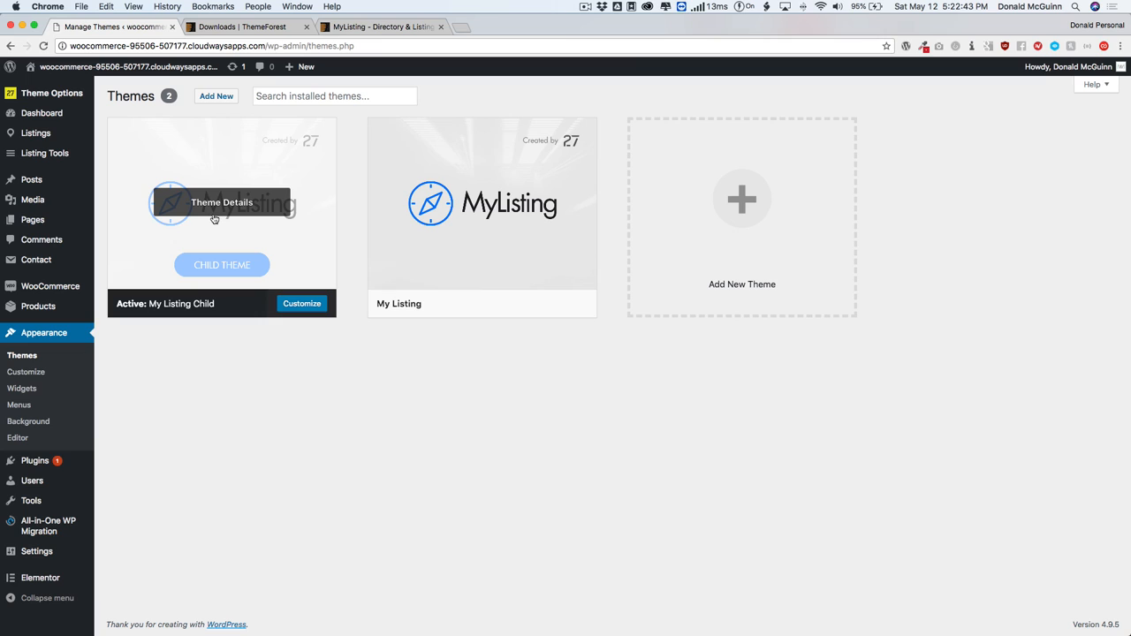